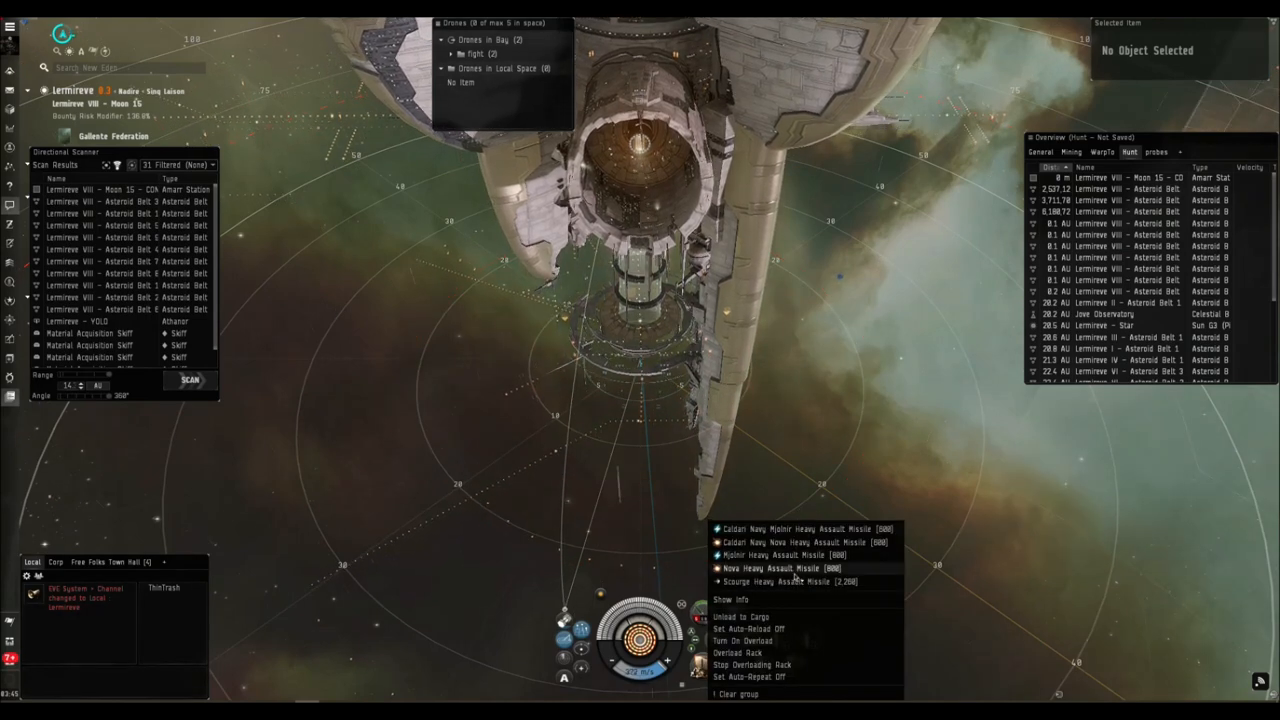
# Load Nova Heavy Assault Missiles into the Caracal's launchers.
pyautogui.click(801, 555)
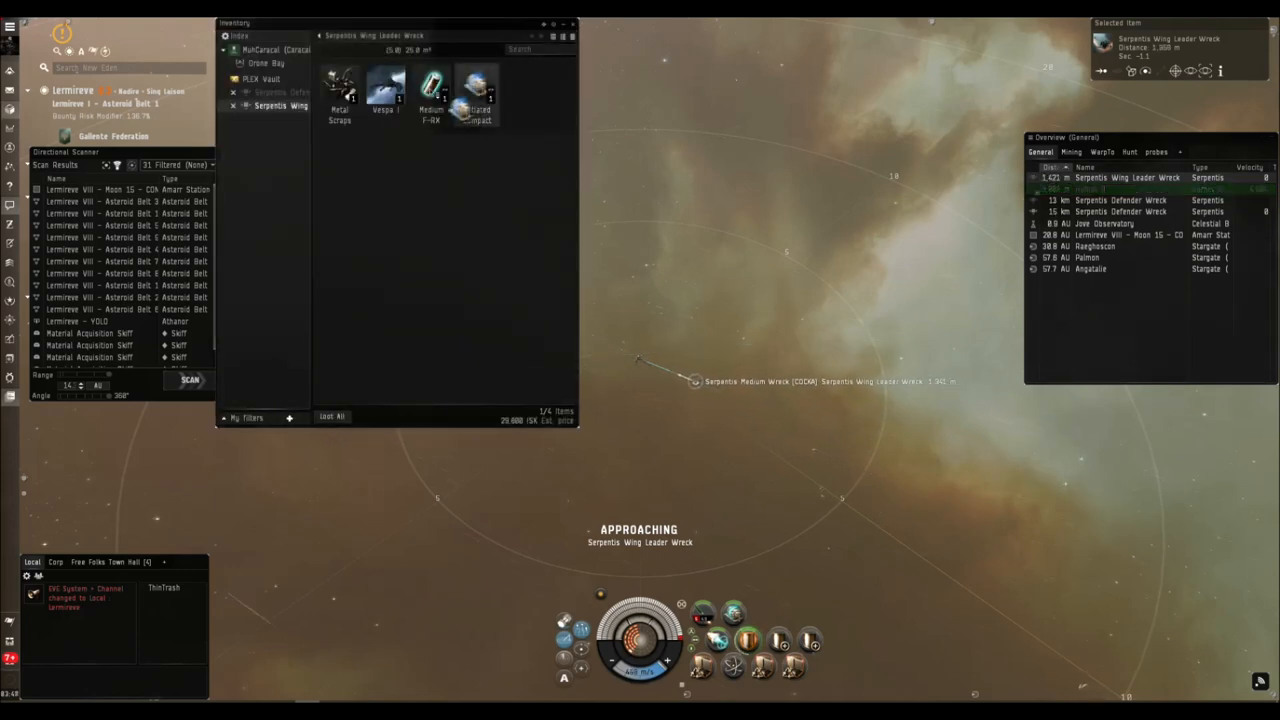
# Take the loot from the Serpentis Wing Leader wreck.
pyautogui.click(331, 416)
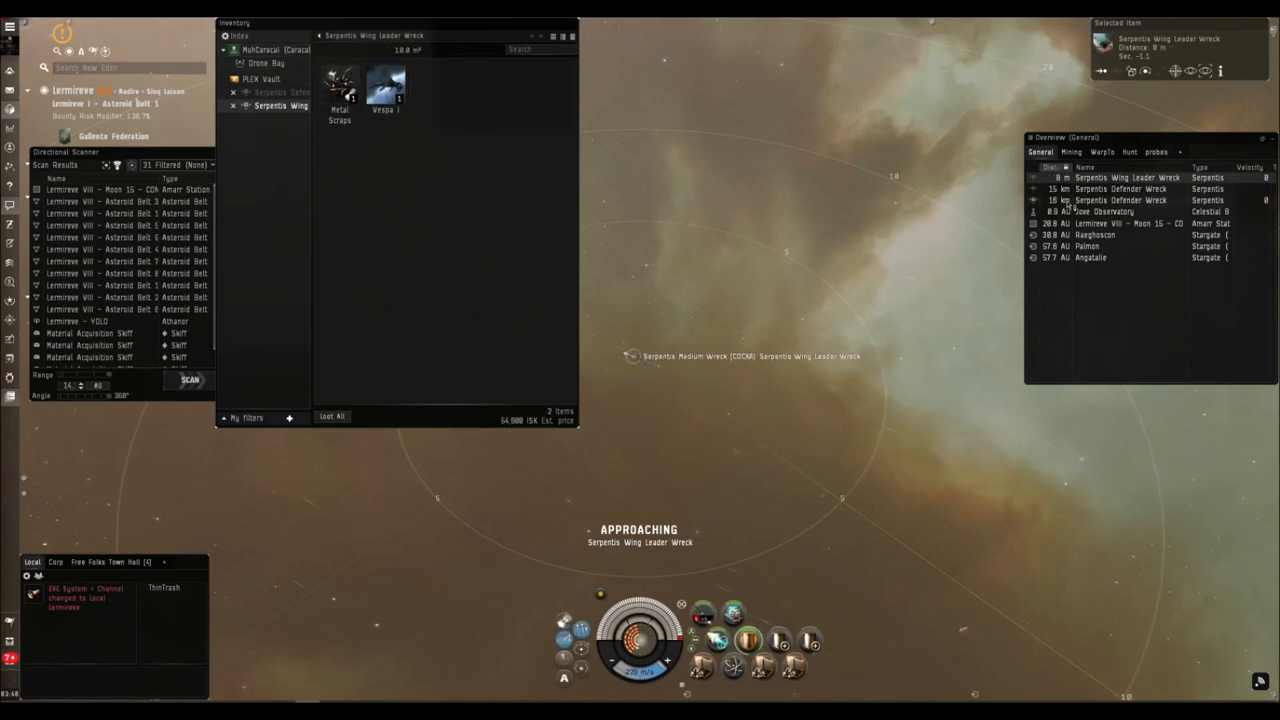
pyautogui.click(1120, 200)
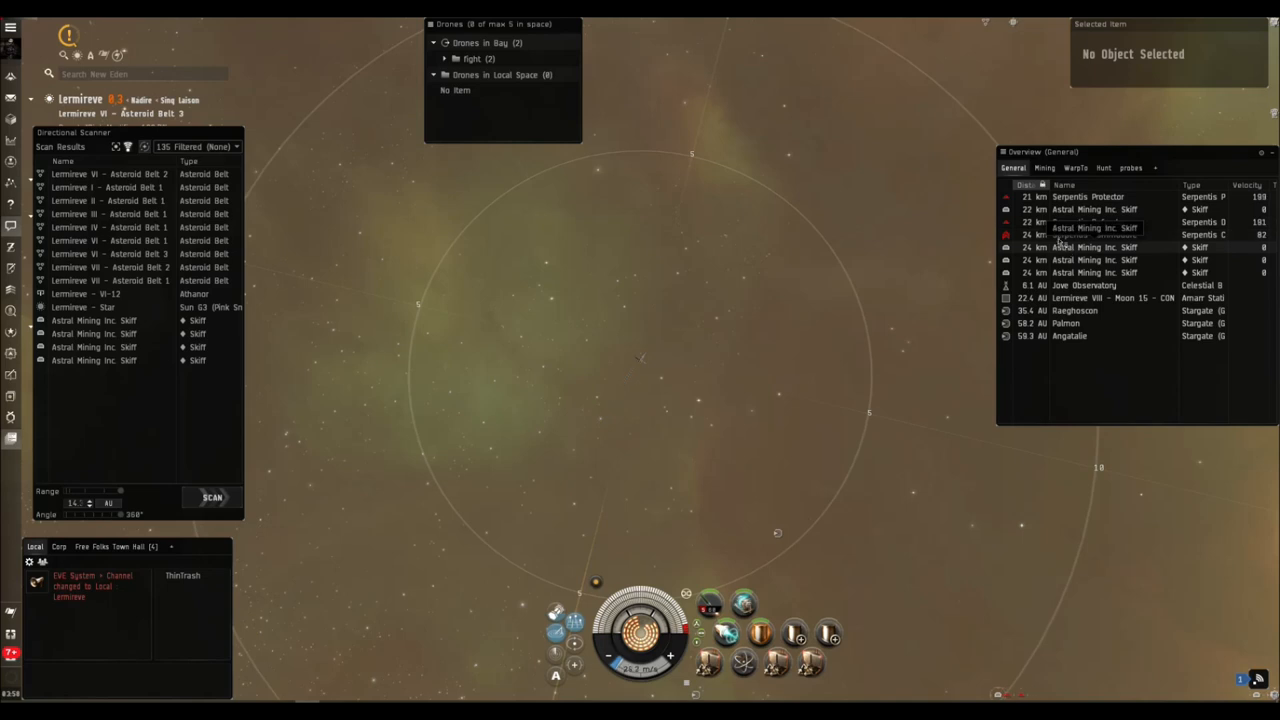
# Orbit the Serpentis Commodore at 2,500 m and lock a Serpentis pirate.
pyautogui.rightClick(1090, 235)
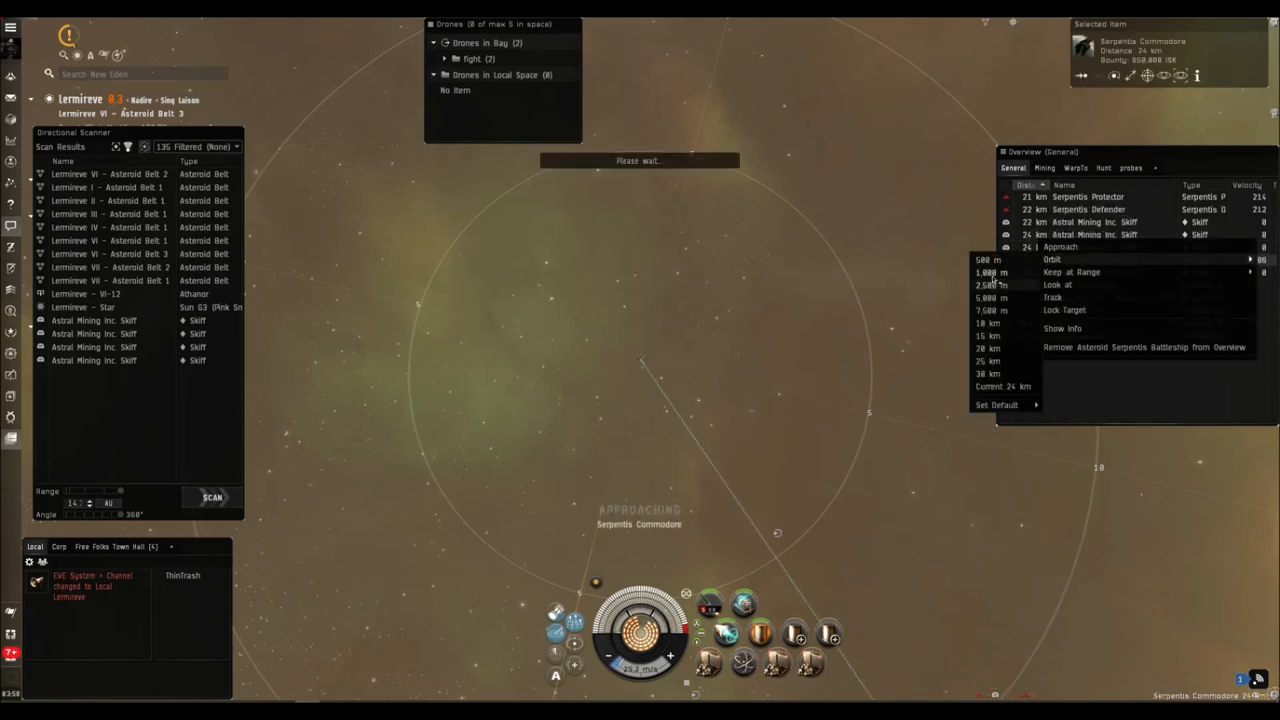
pyautogui.click(1064, 309)
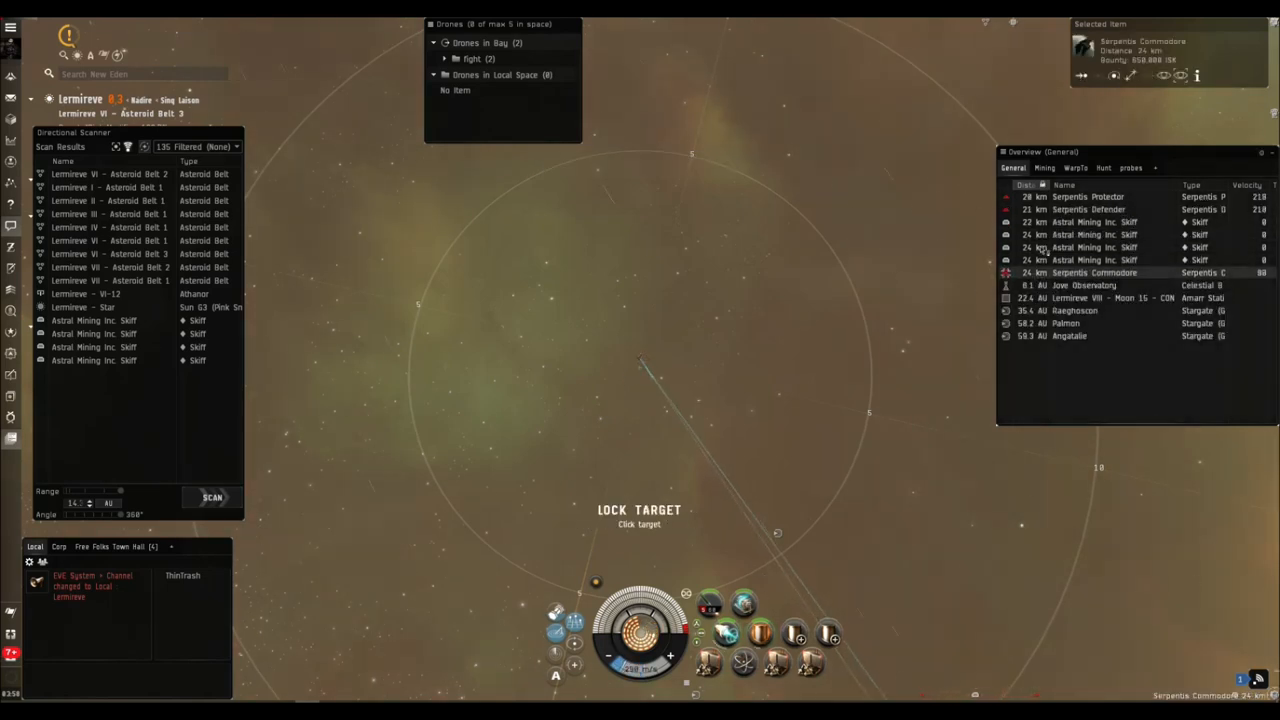
pyautogui.click(1088, 209)
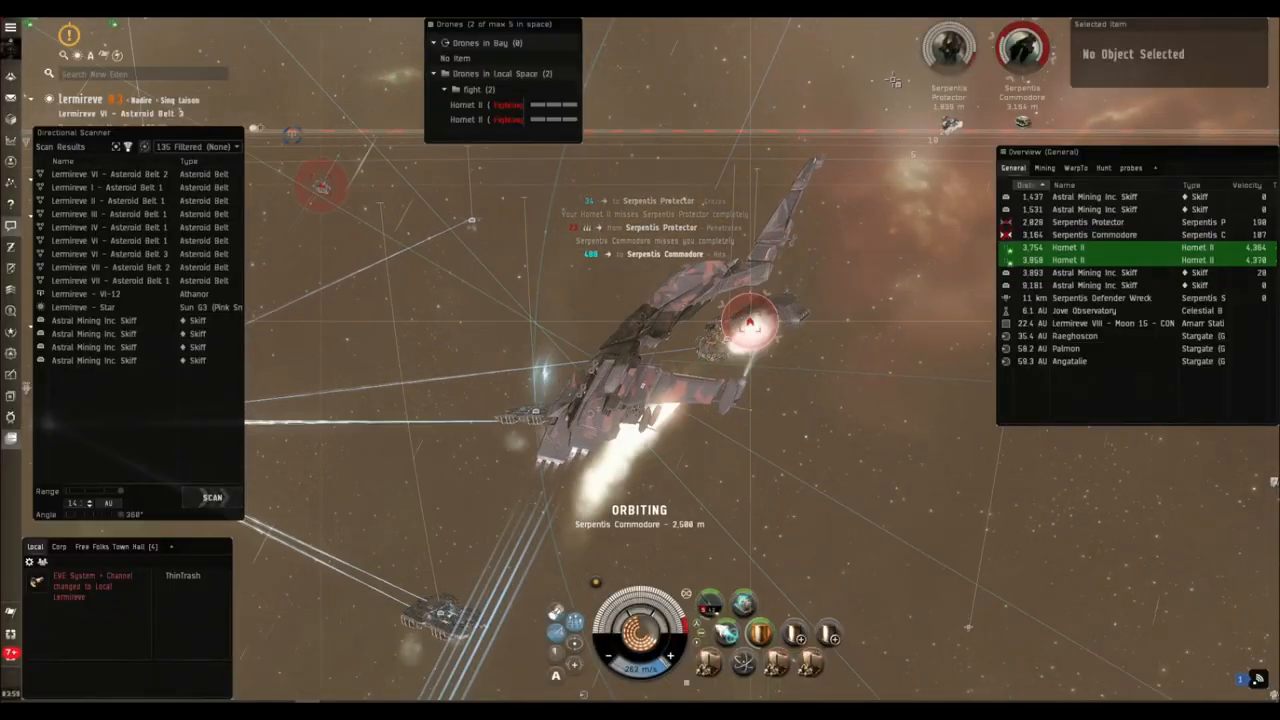
# Select a Serpentis rat in the Overview during the fight.
pyautogui.click(1100, 298)
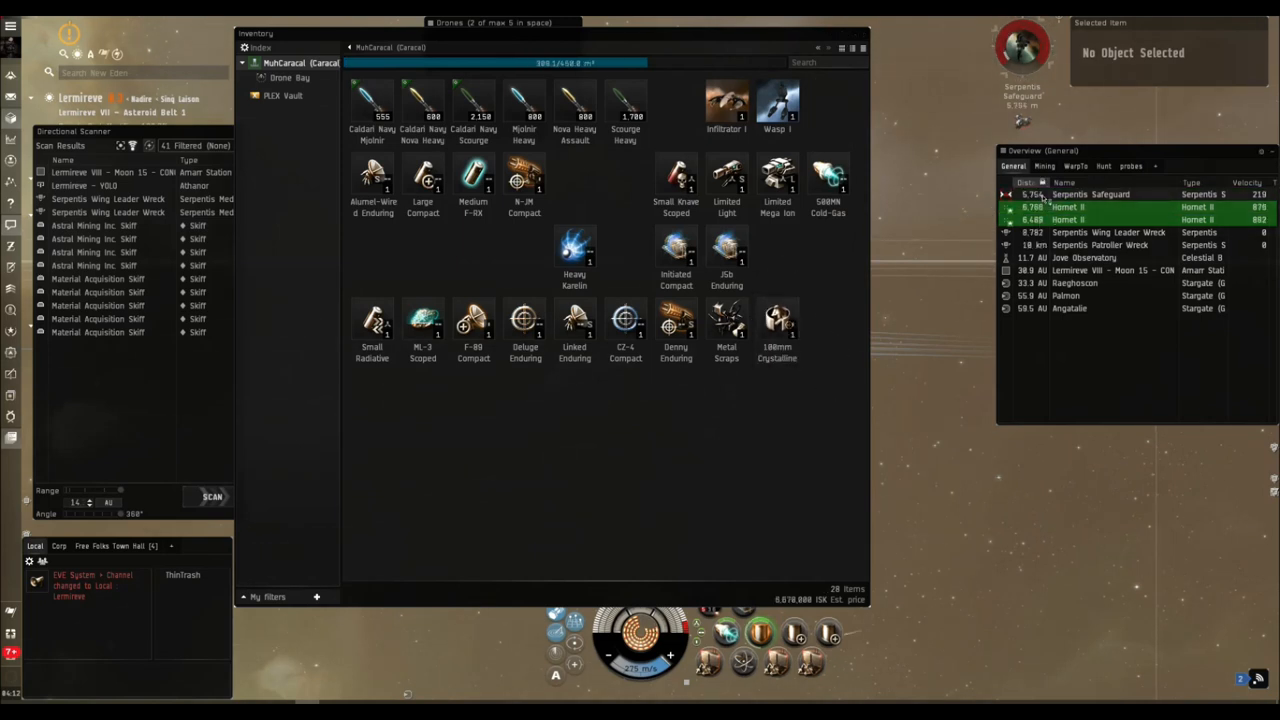
# Loot the Wing Leader and Safeguard wrecks, then approach the Serpentis Patroller Wreck.
pyautogui.click(1108, 232)
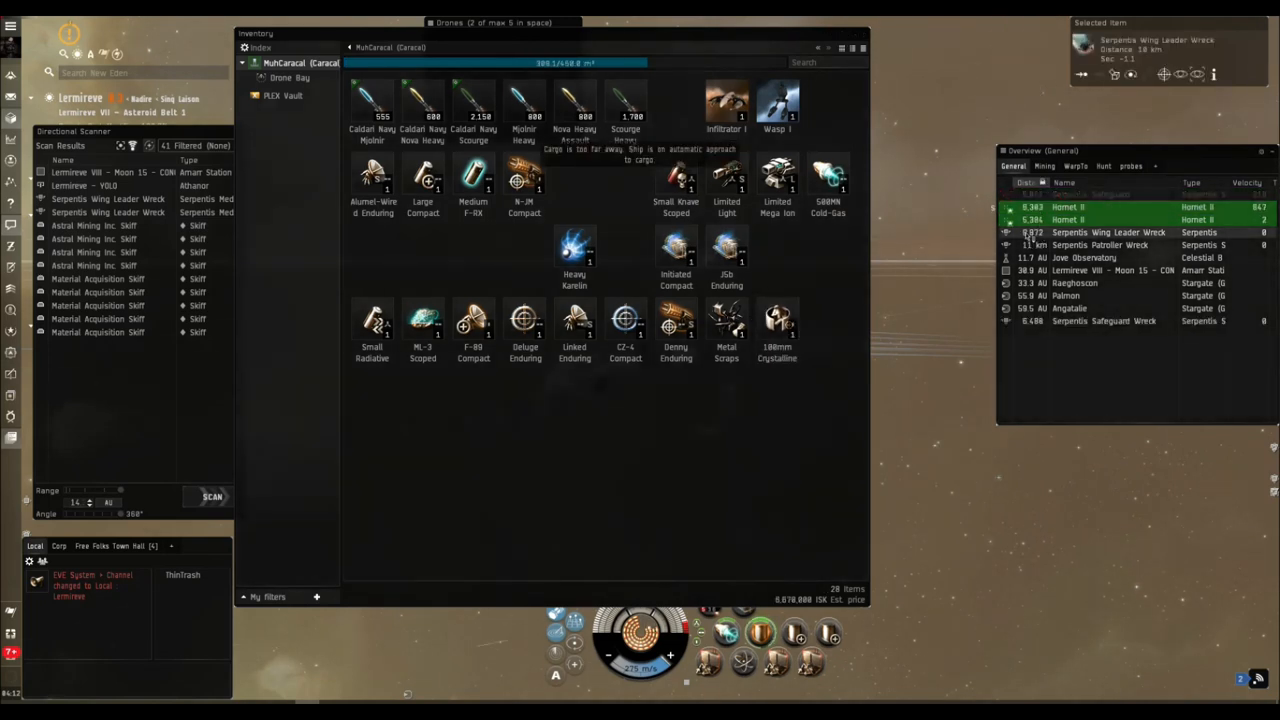
pyautogui.click(1104, 321)
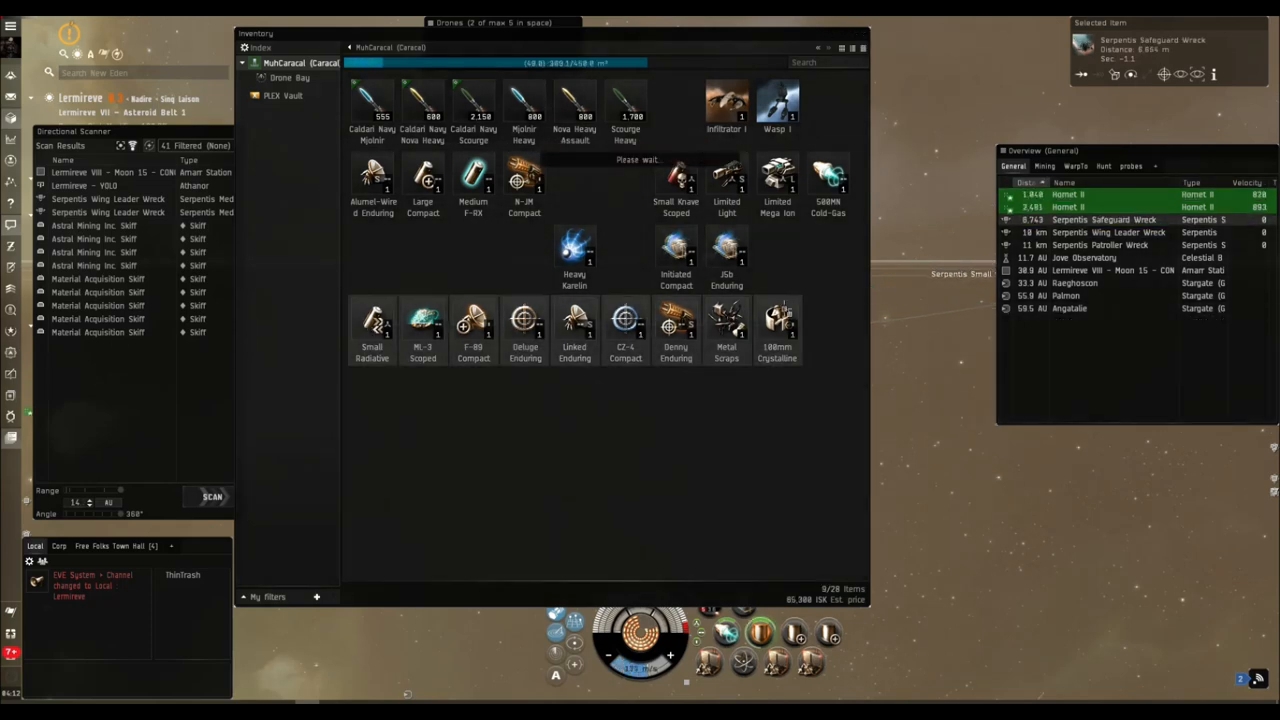
pyautogui.rightClick(777, 320)
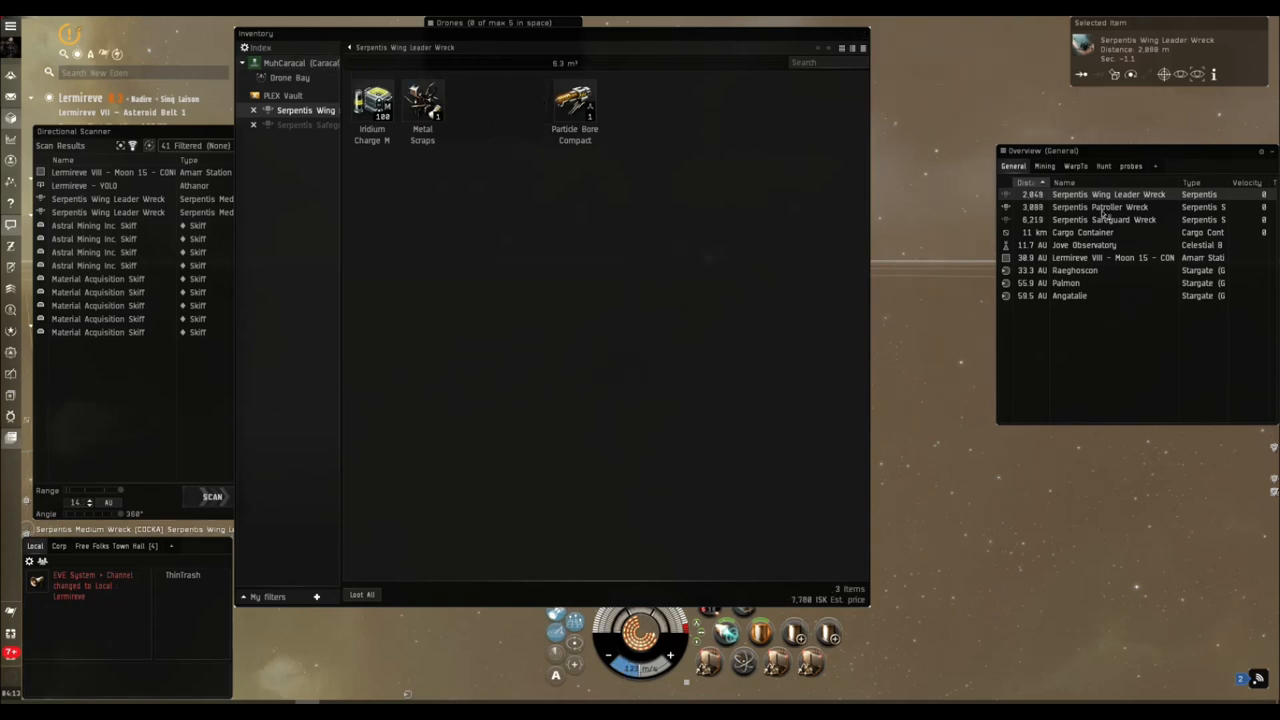
pyautogui.click(1100, 207)
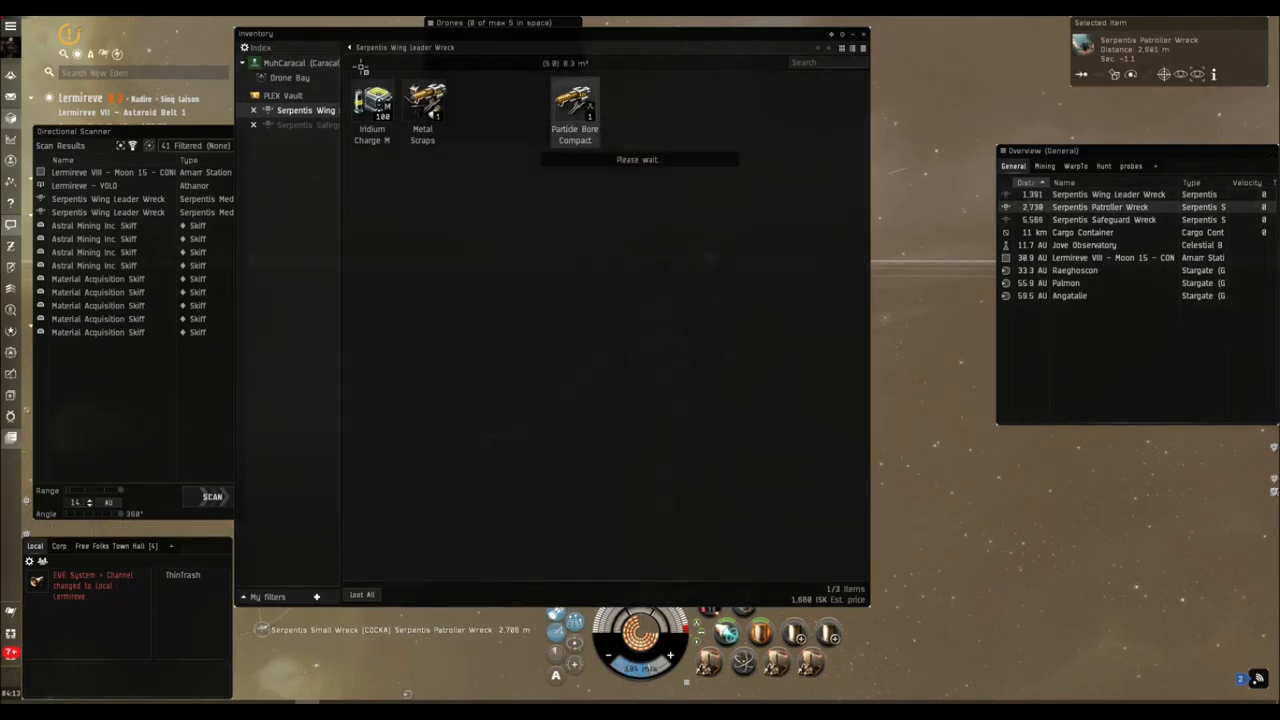
pyautogui.click(310, 139)
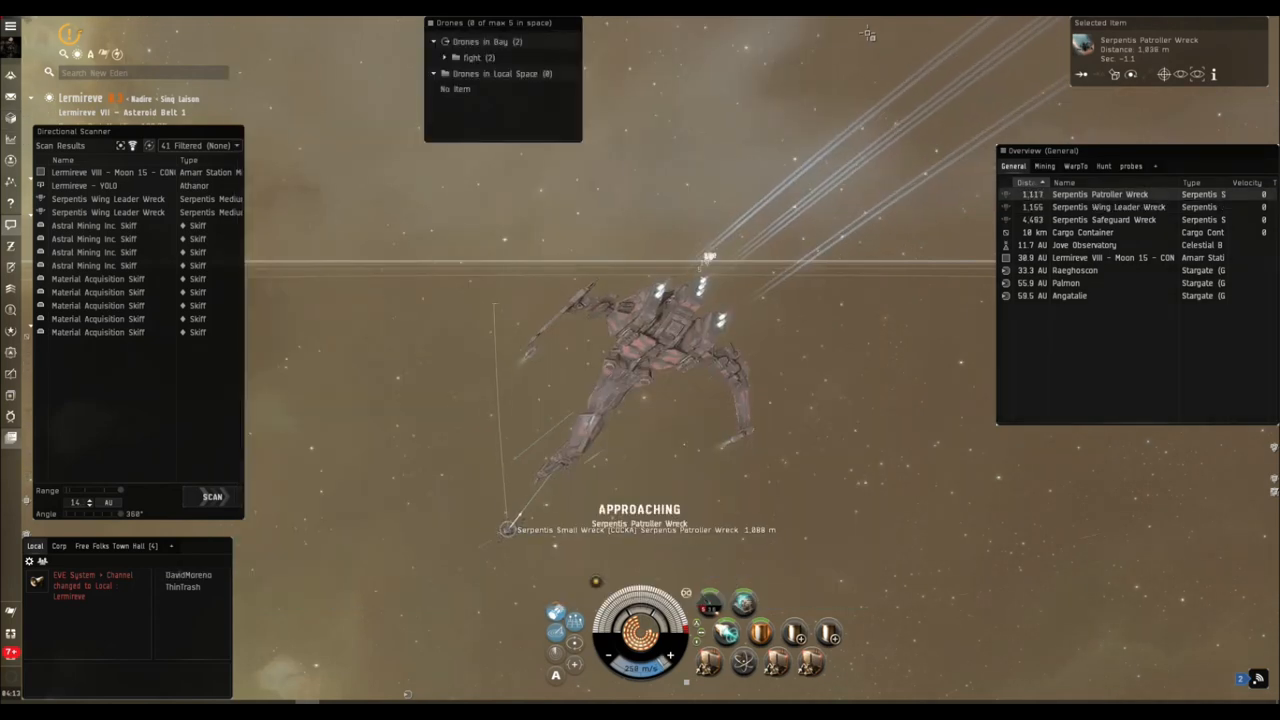
# Warp to Lermireve VII – Asteroid Belt 2 and check the new Local pilot's info.
pyautogui.click(1104, 166)
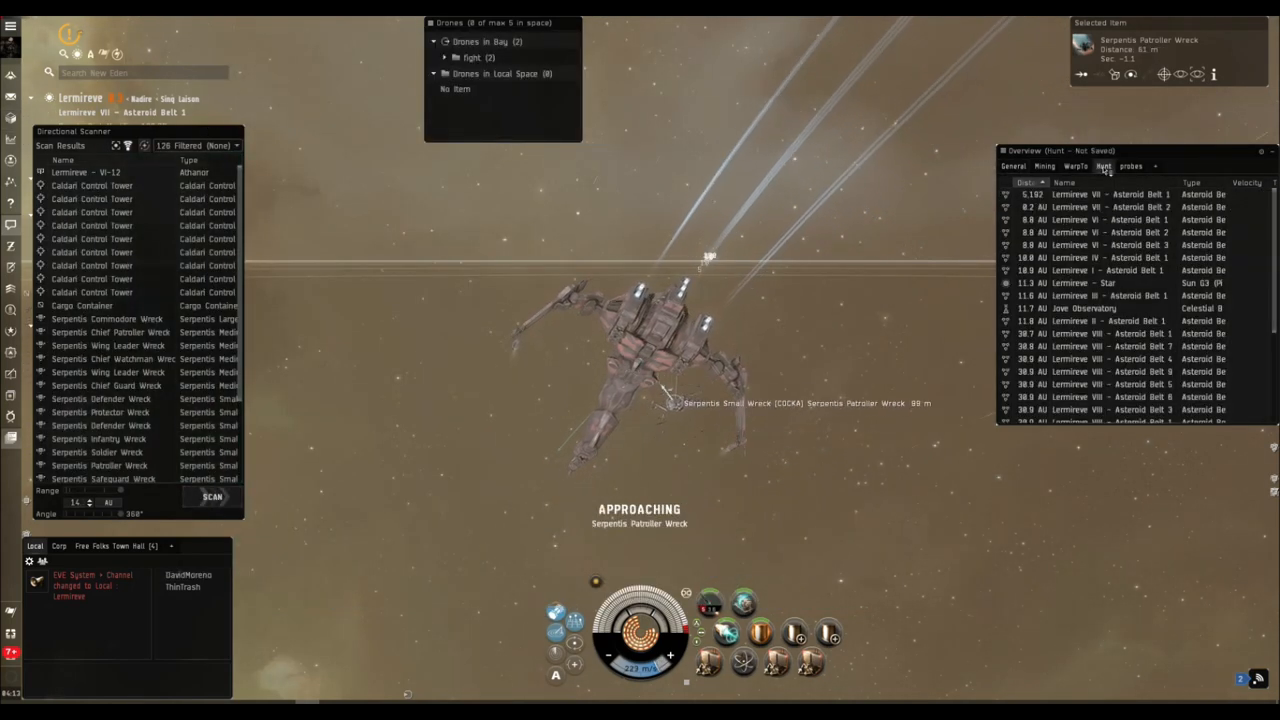
pyautogui.rightClick(640, 410)
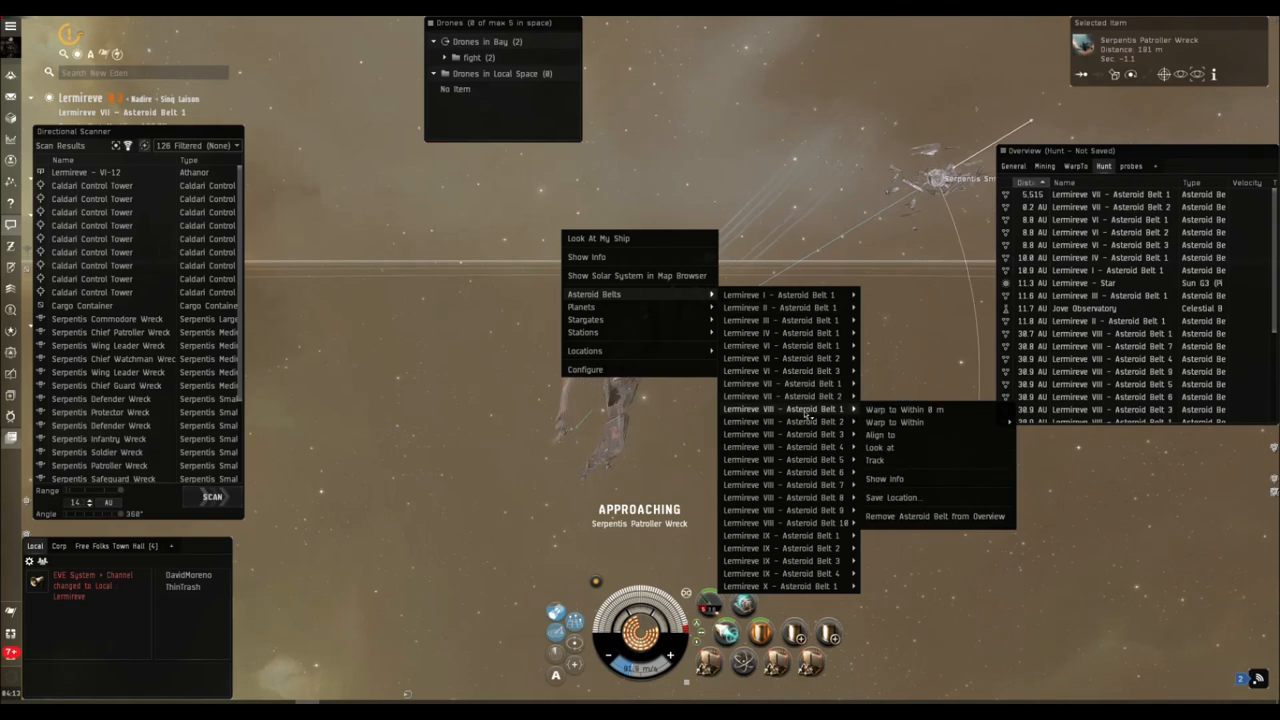
pyautogui.moveTo(783, 383)
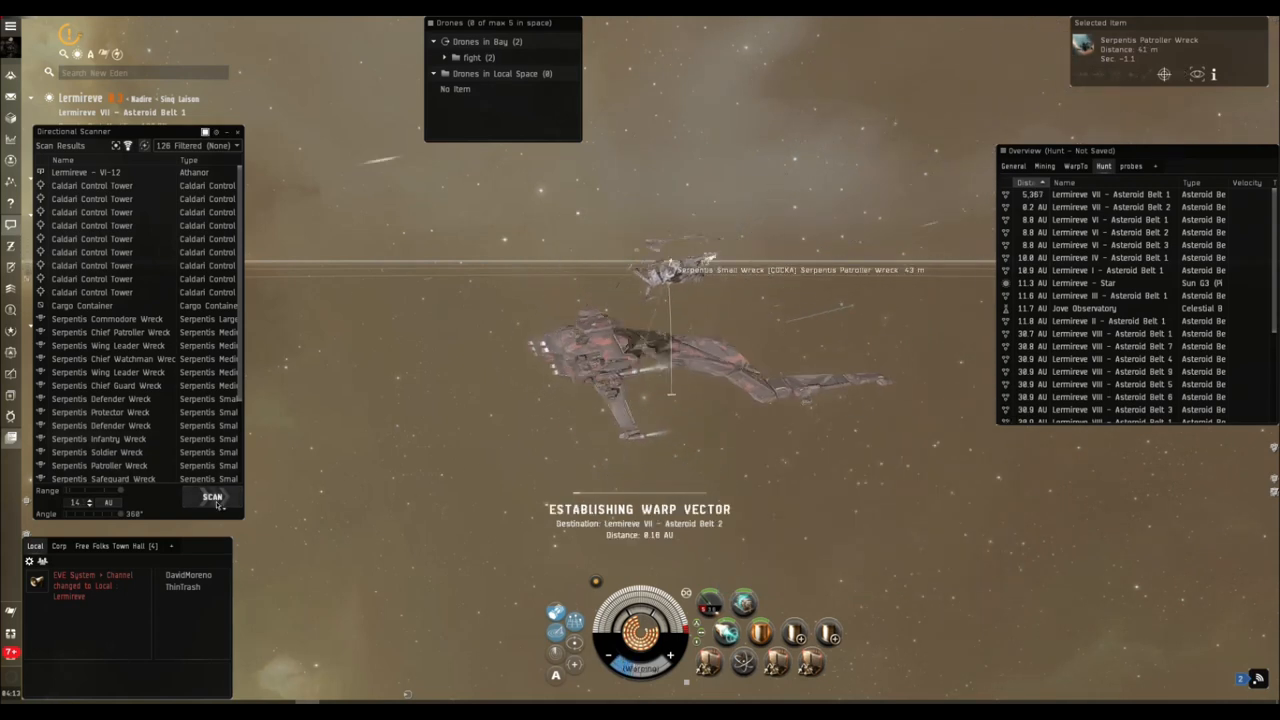
pyautogui.click(188, 574)
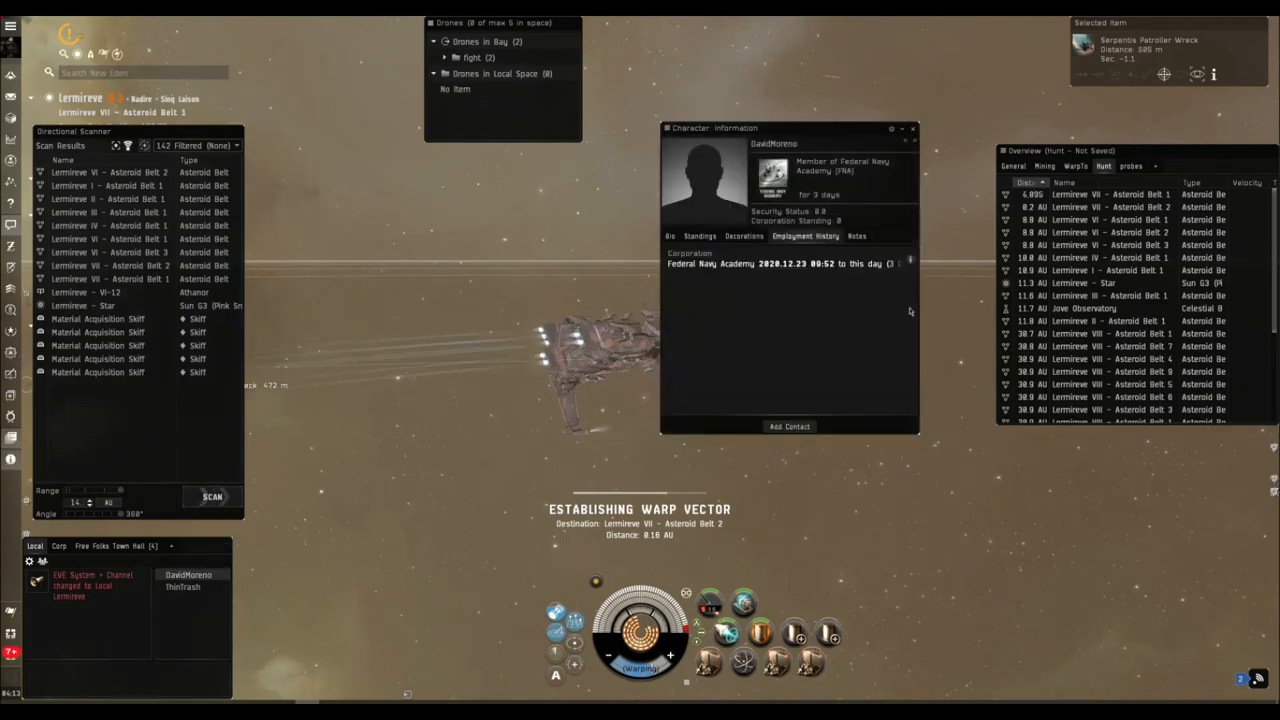
pyautogui.click(912, 128)
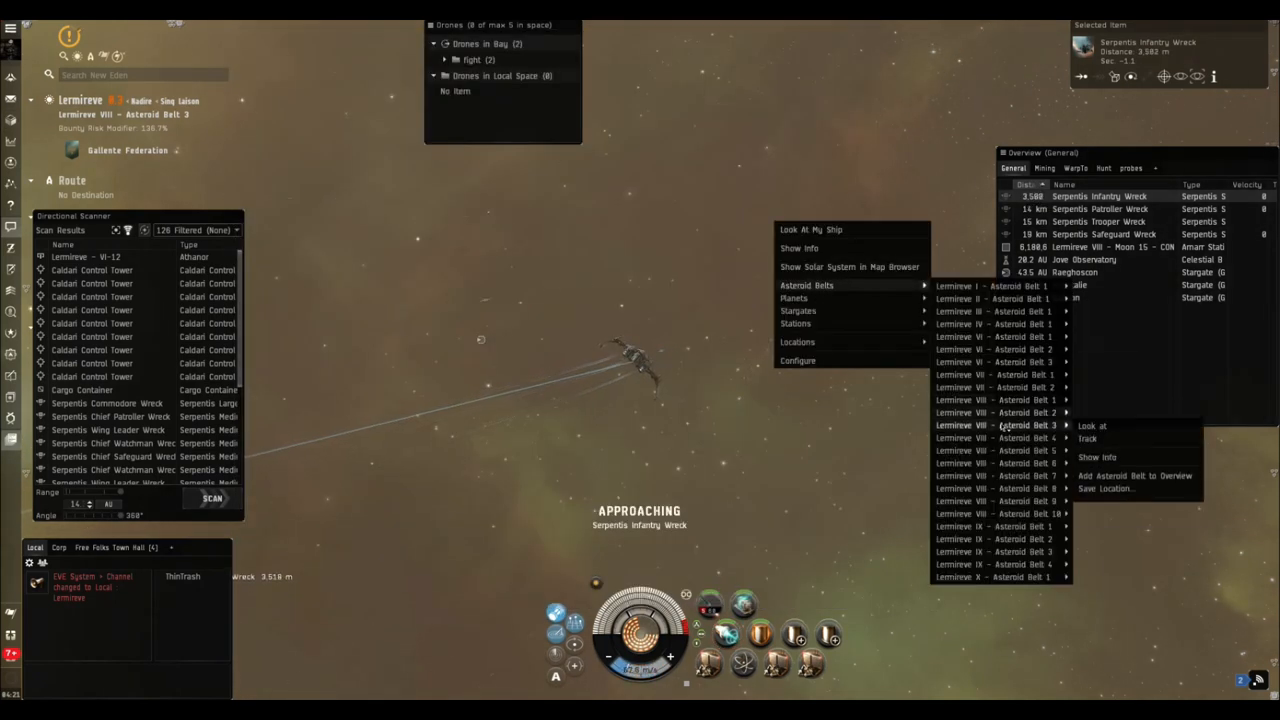
# Select Lermireve I – Asteroid Belt 1 and warp to it.
pyautogui.click(1092, 425)
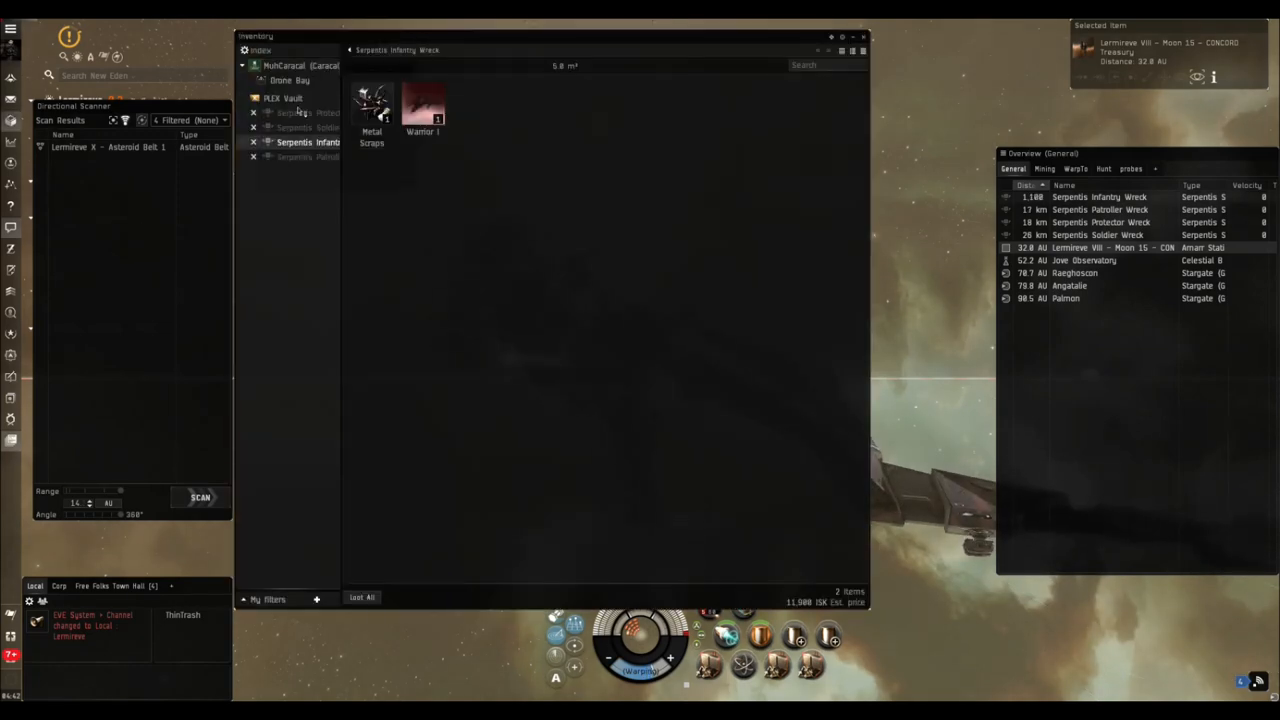
pyautogui.click(284, 65)
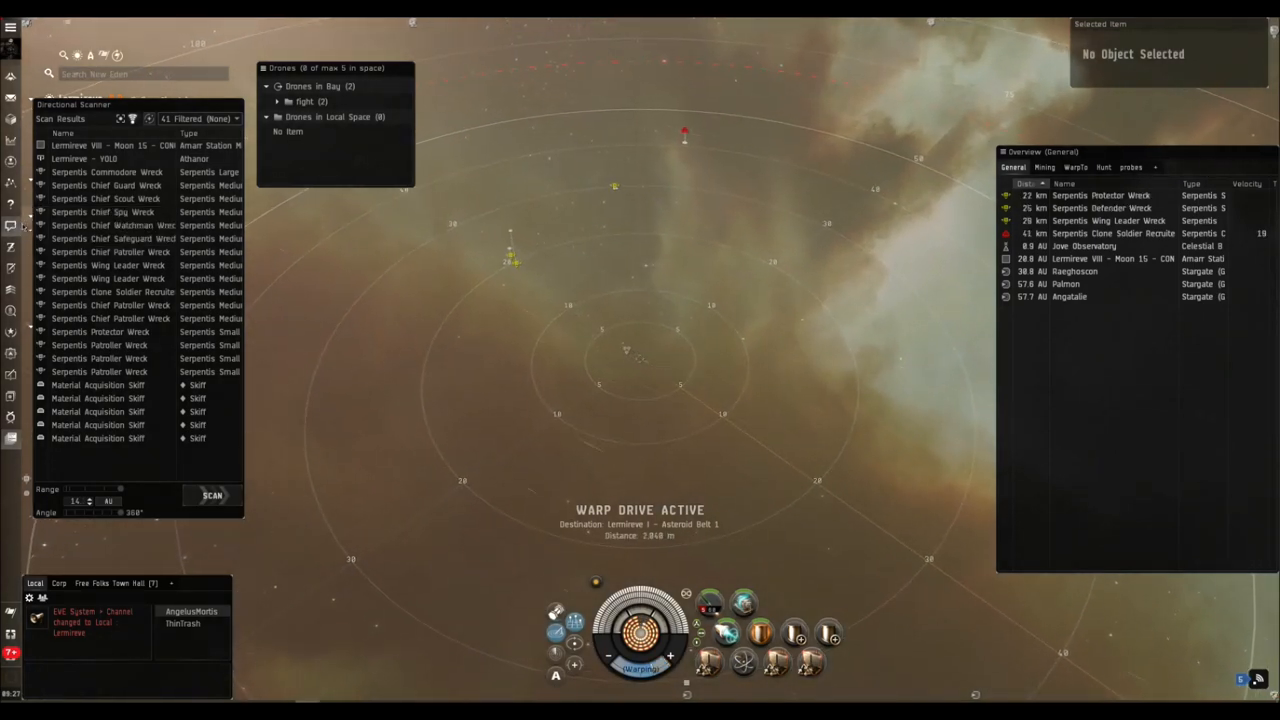
# Target the Clone Soldier Recruiter, bring up its actions, and refresh the directional scan.
pyautogui.click(1113, 233)
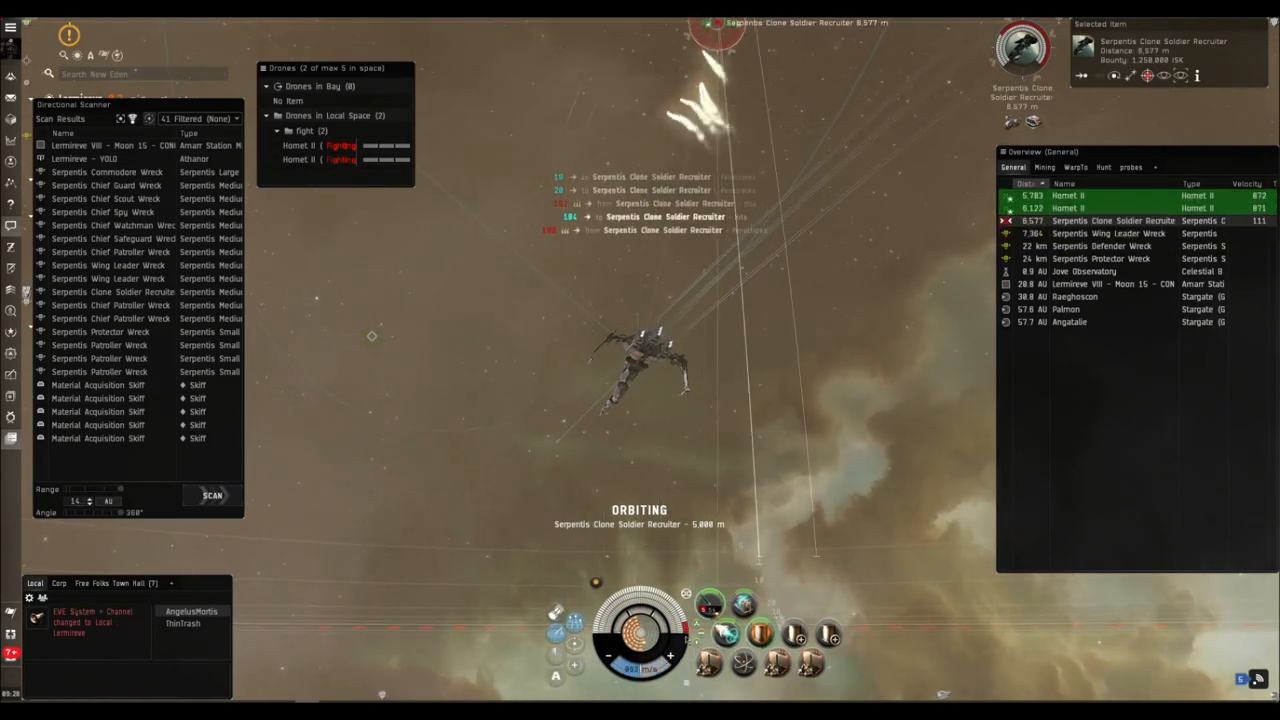
pyautogui.rightClick(1113, 220)
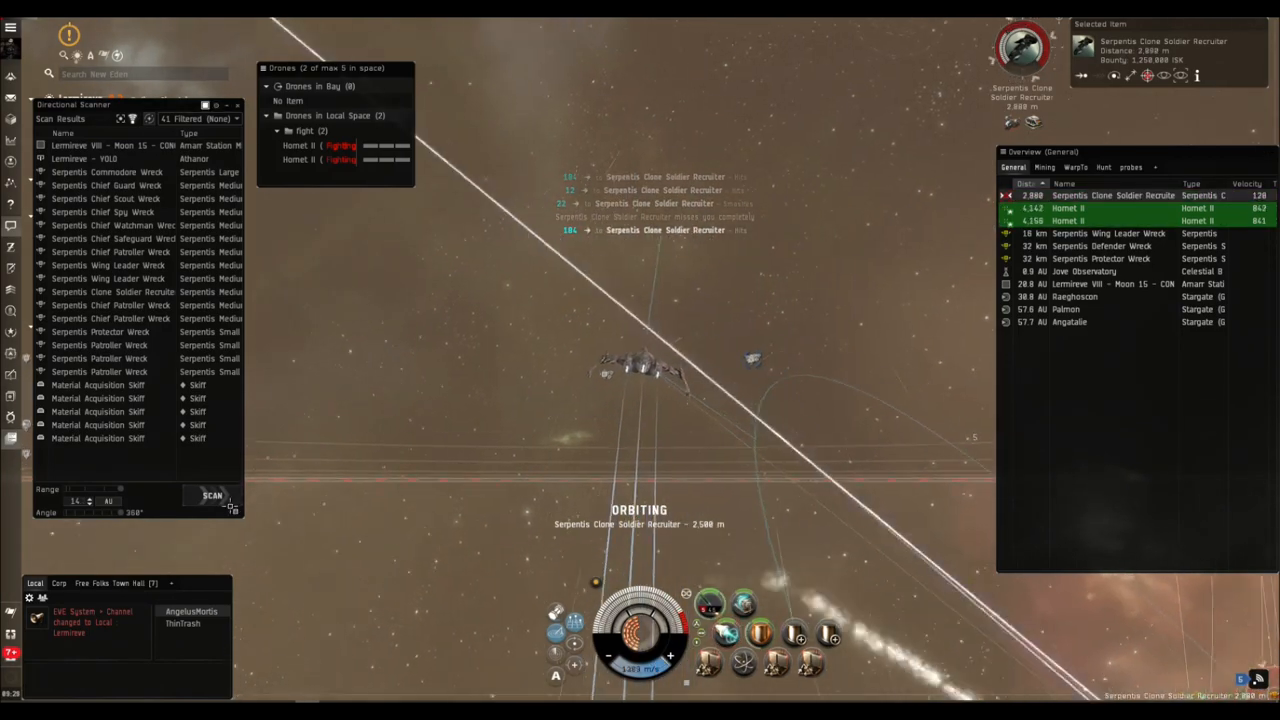
pyautogui.click(1103, 167)
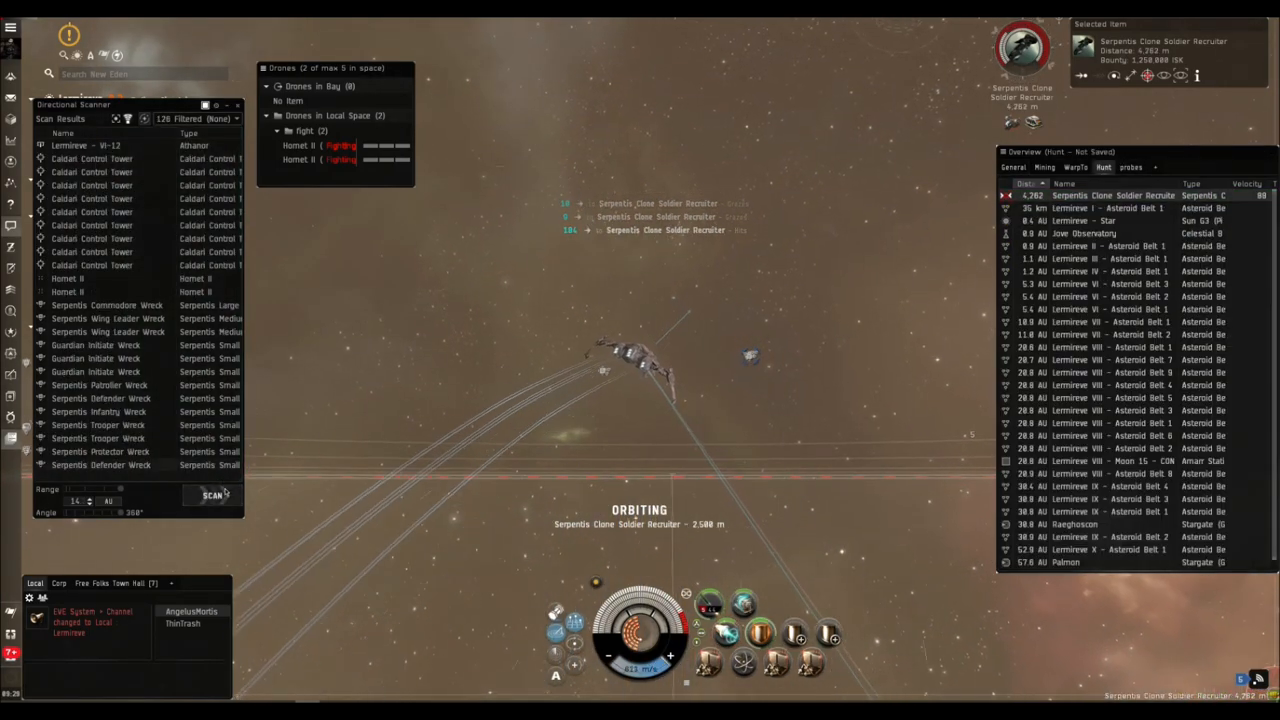
pyautogui.click(211, 495)
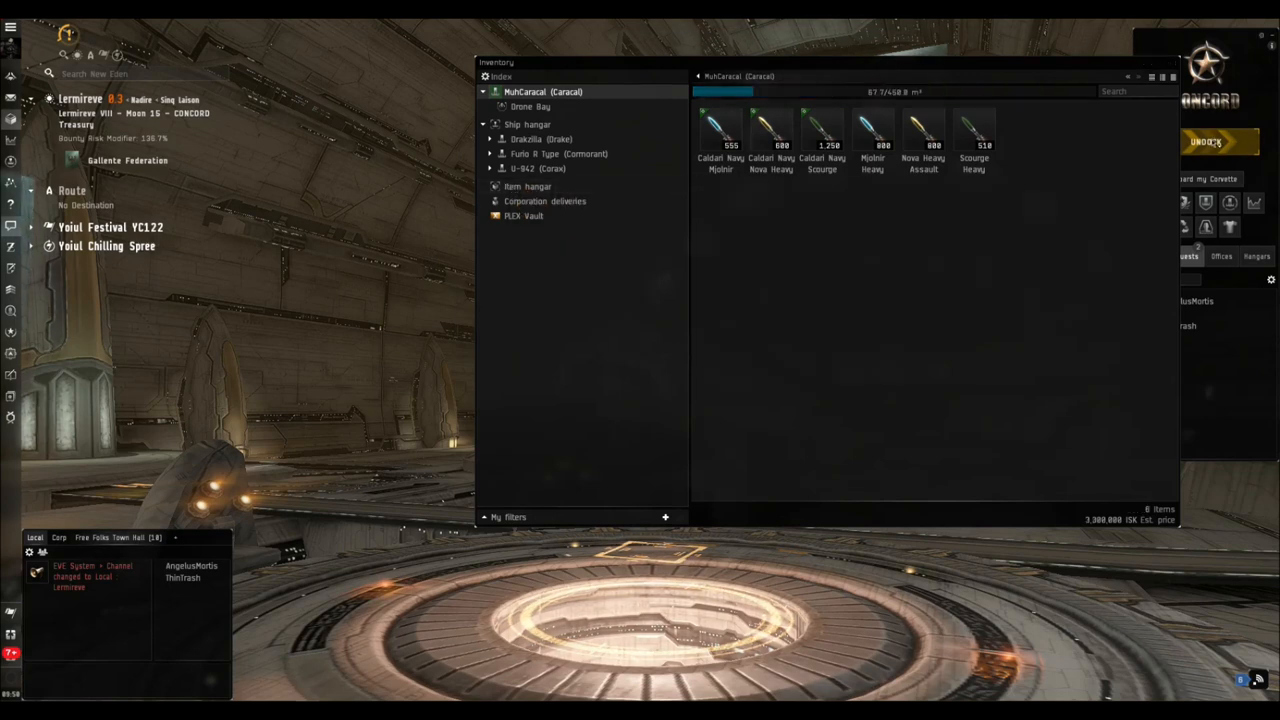
# Open the item hangar and move items from it.
pyautogui.click(527, 186)
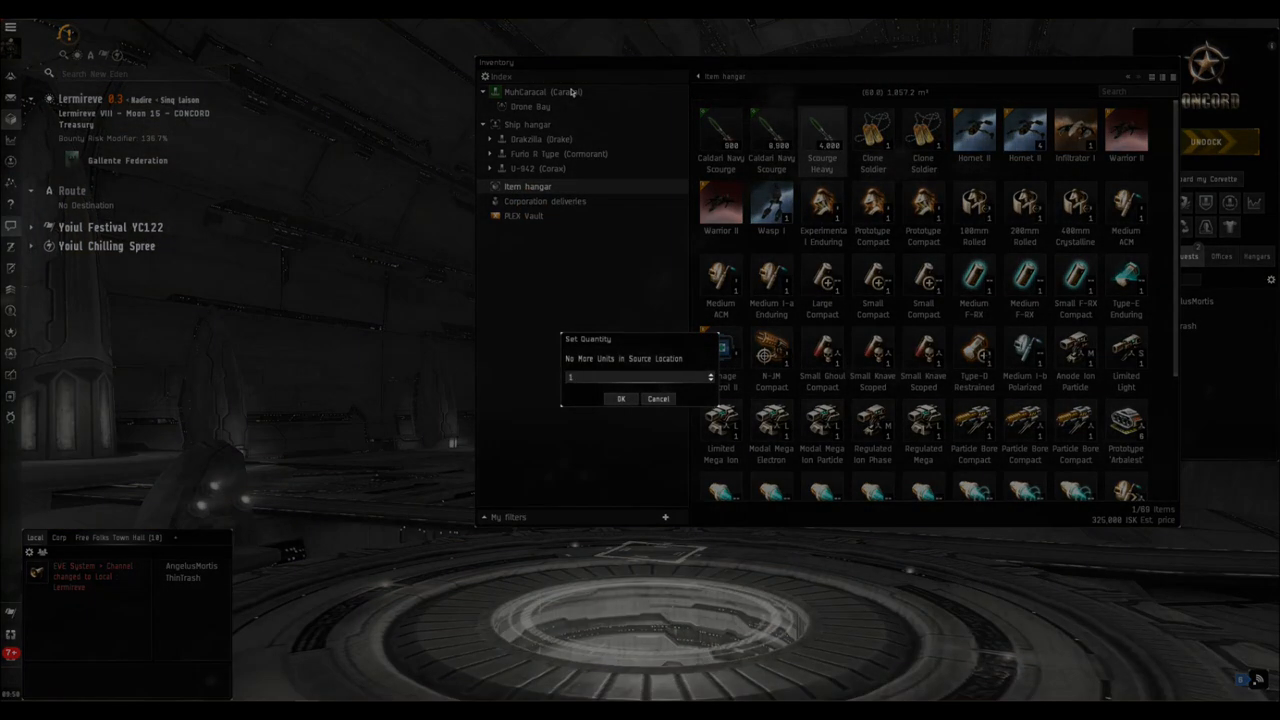
pyautogui.click(658, 398)
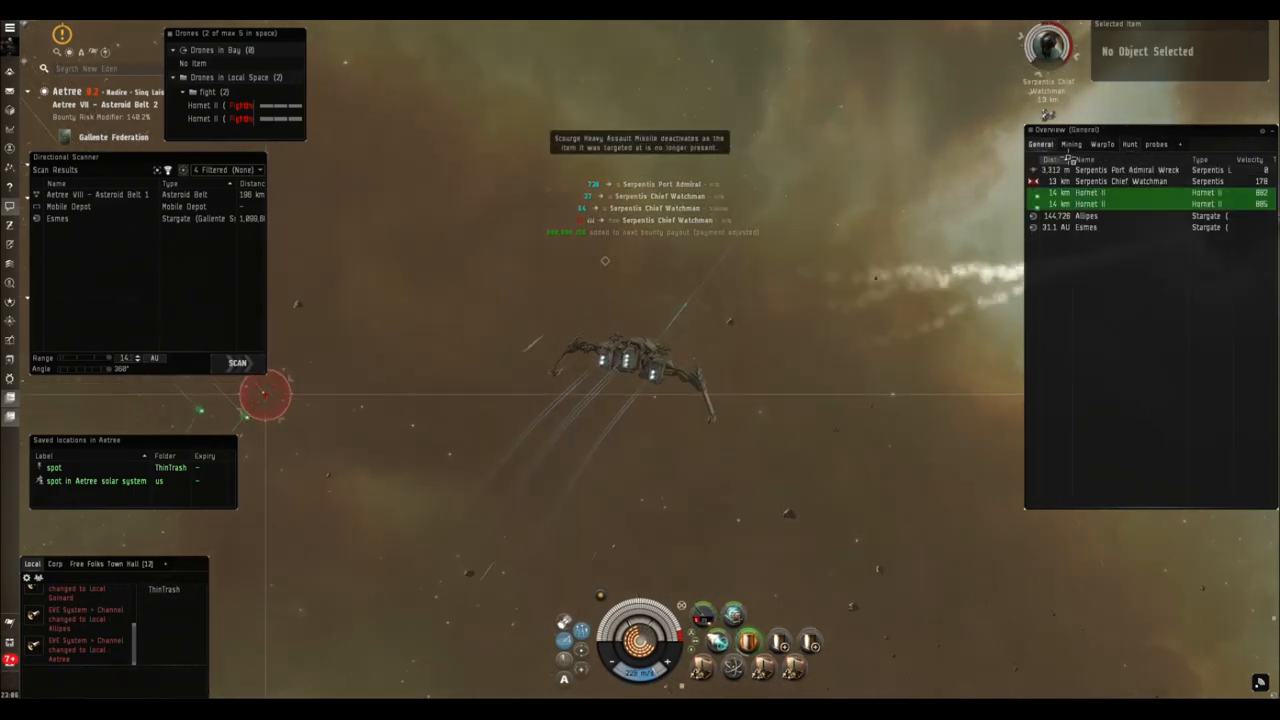
# Open the Serpentis Port Admiral Wreck and loot its contents.
pyautogui.click(1110, 169)
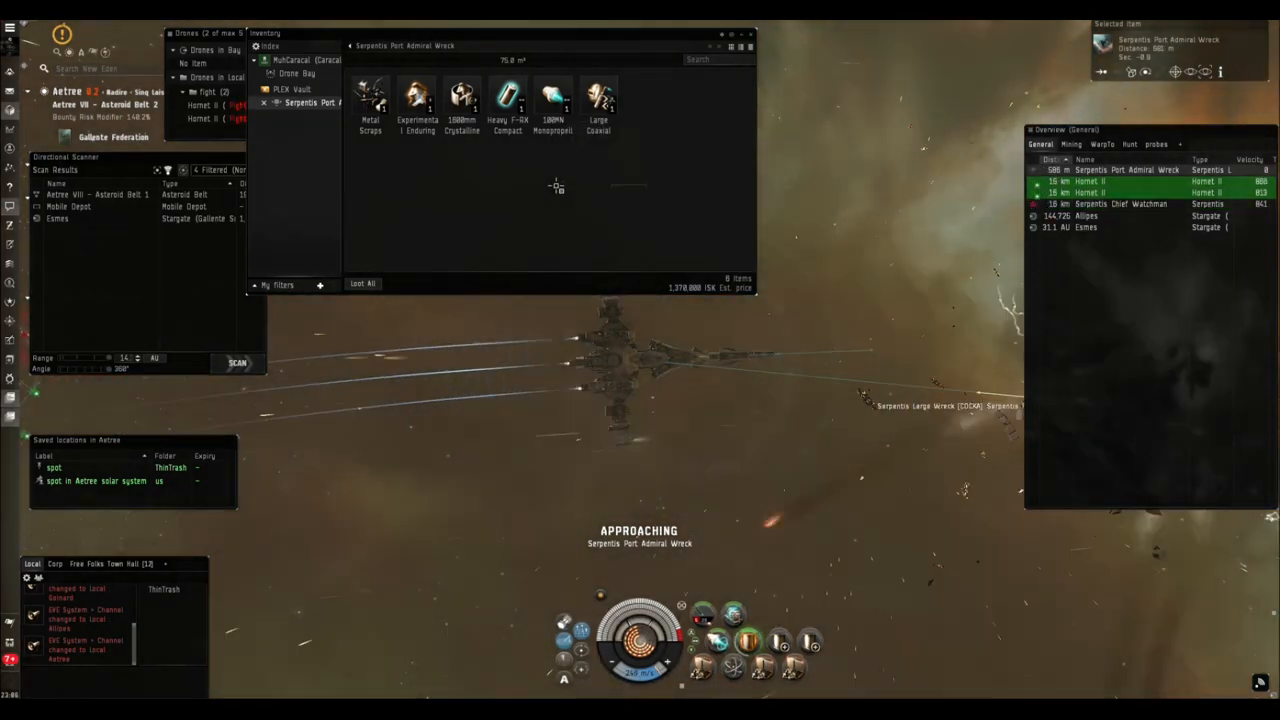
pyautogui.click(362, 283)
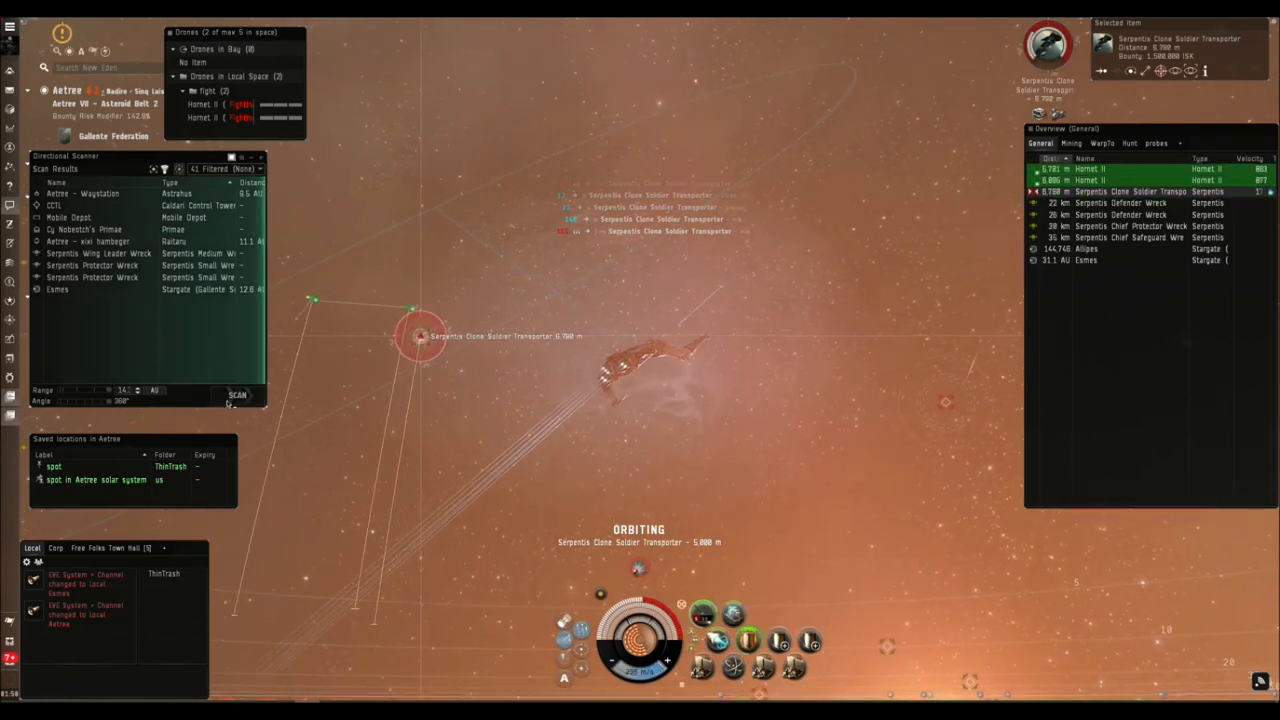
# Refresh the directional scan to list the Hornet IIs and Serpentis wrecks.
pyautogui.click(238, 394)
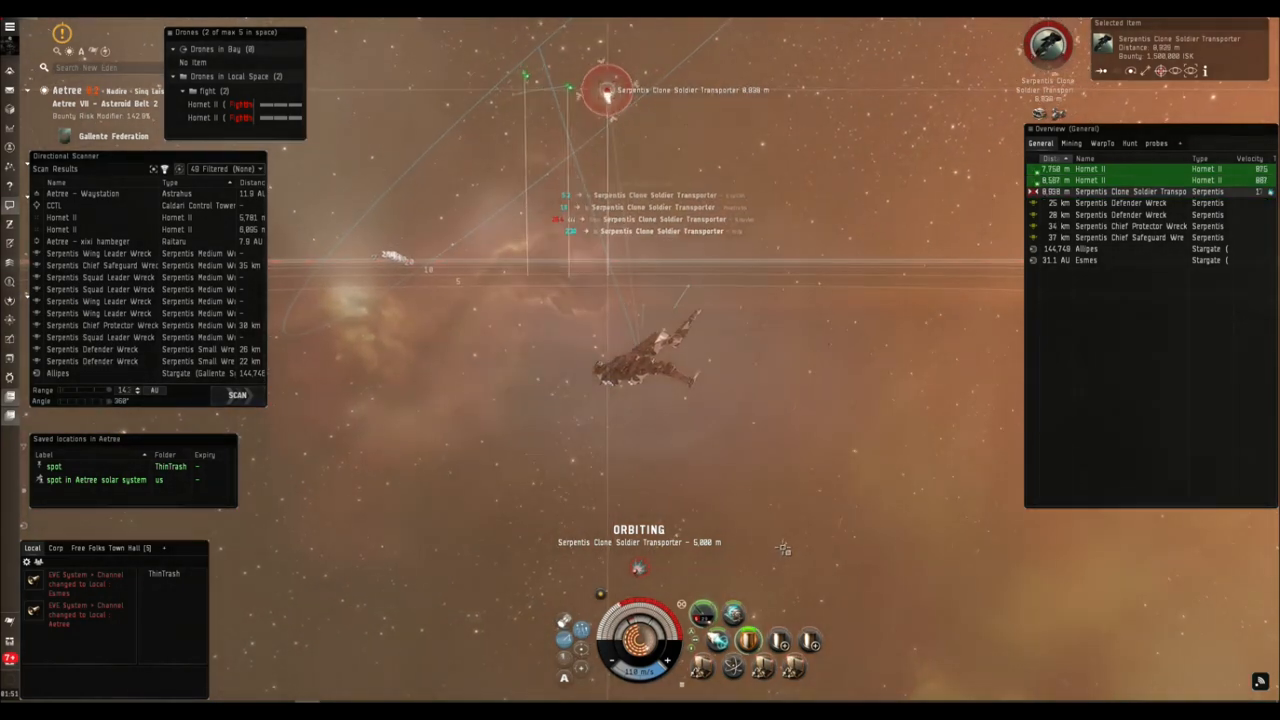
pyautogui.moveTo(718, 640)
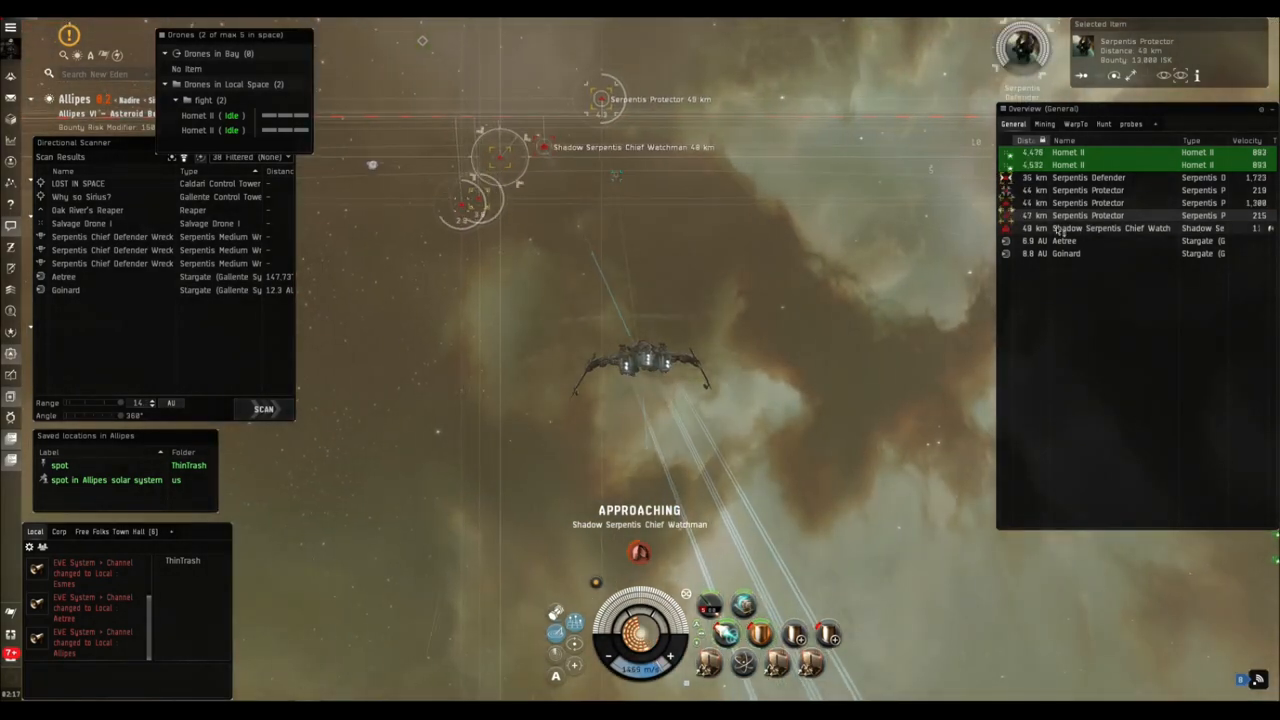
# Engage the Shadow Serpentis Wing Leader, then approach its wreck and open its cargo.
pyautogui.rightClick(1105, 215)
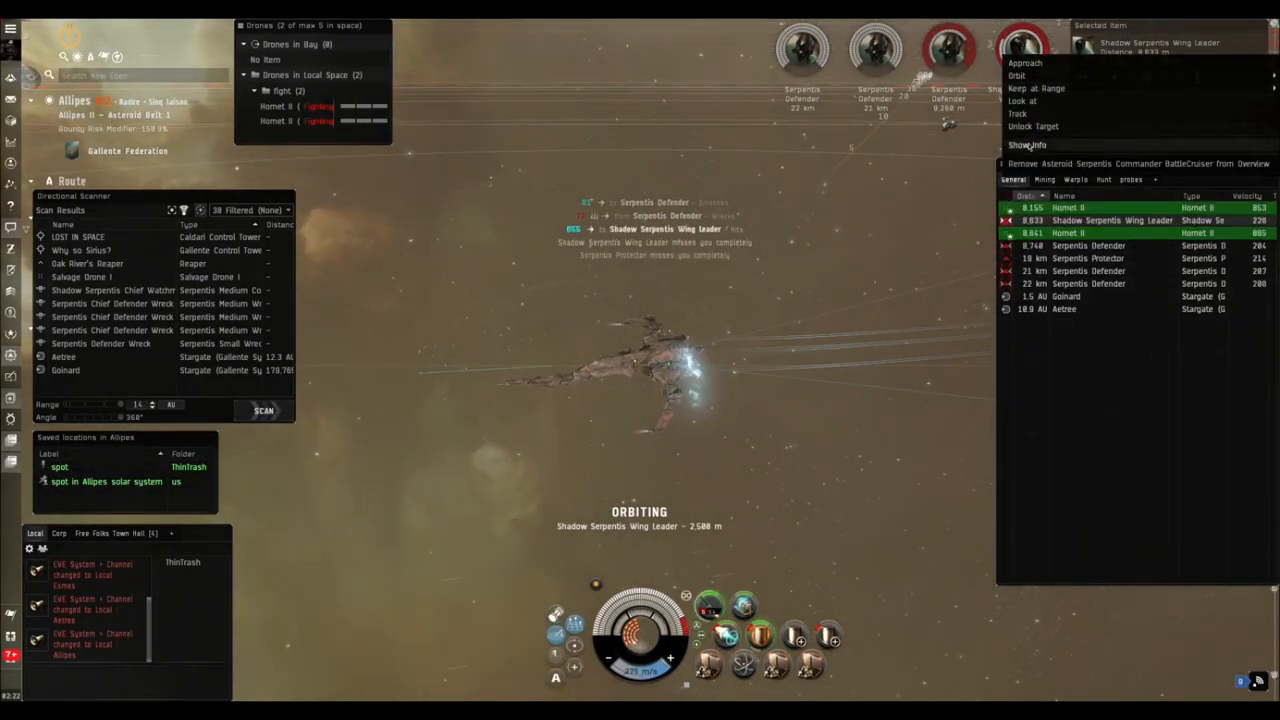
pyautogui.click(1028, 144)
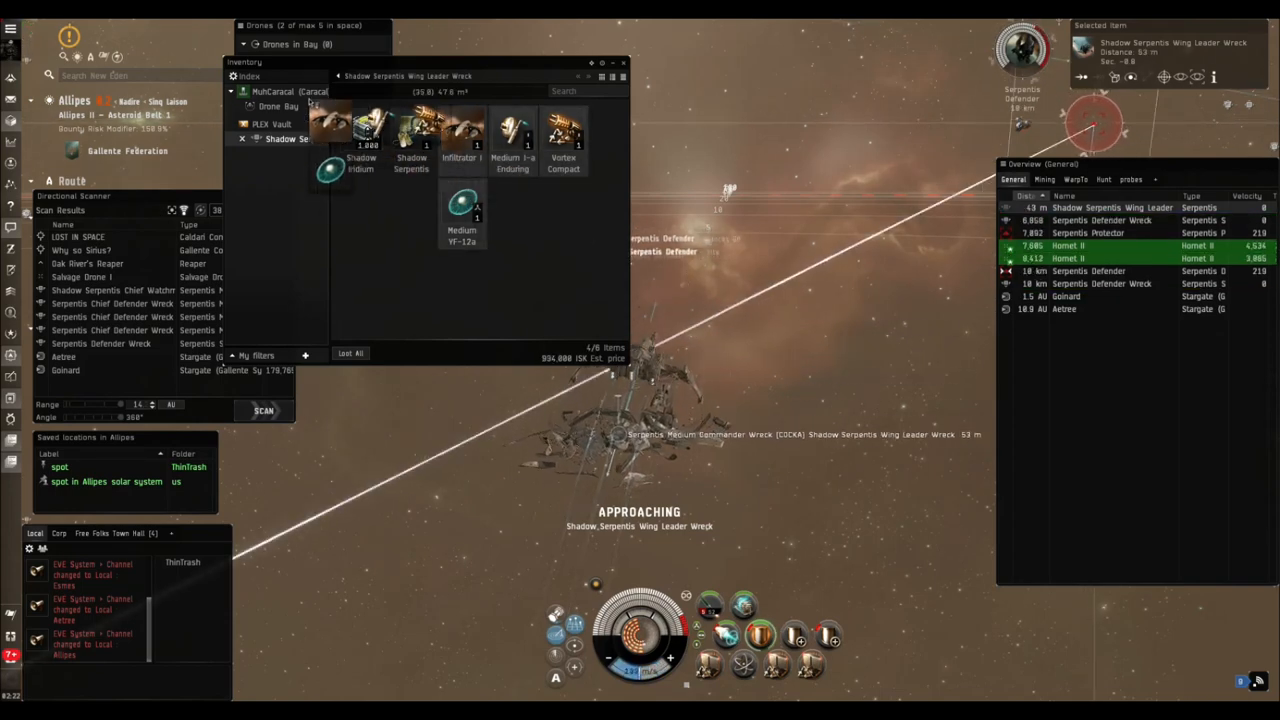
# Loot everything from the Shadow Serpentis Wing Leader wreck.
pyautogui.click(350, 353)
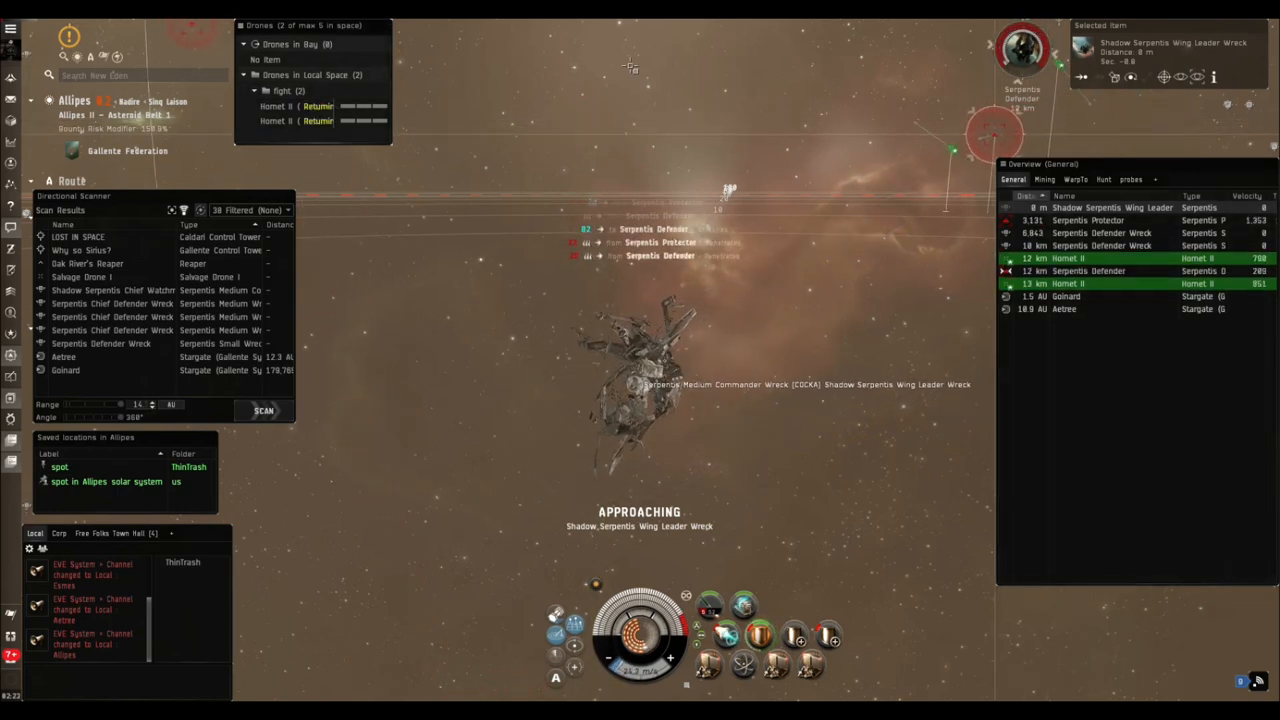
# Warp to Allipes II - Asteroid Belt 2 and reload the missile launchers.
pyautogui.rightClick(600, 400)
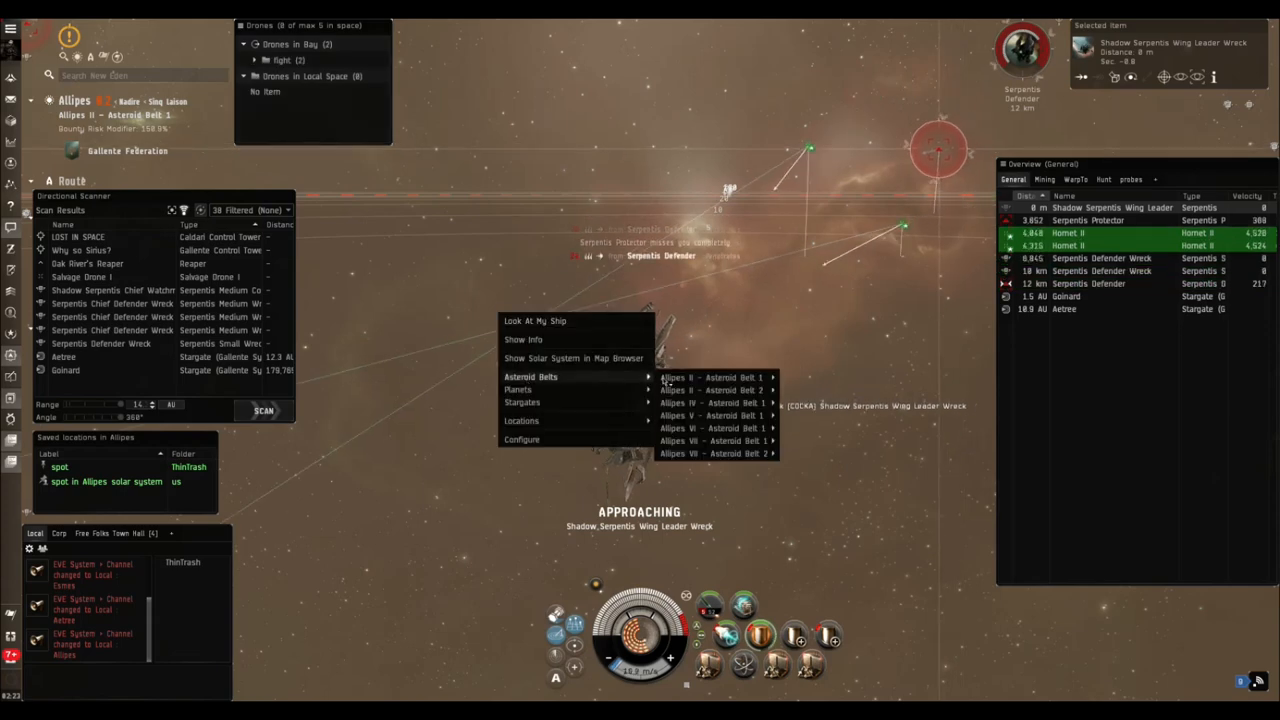
pyautogui.click(712, 390)
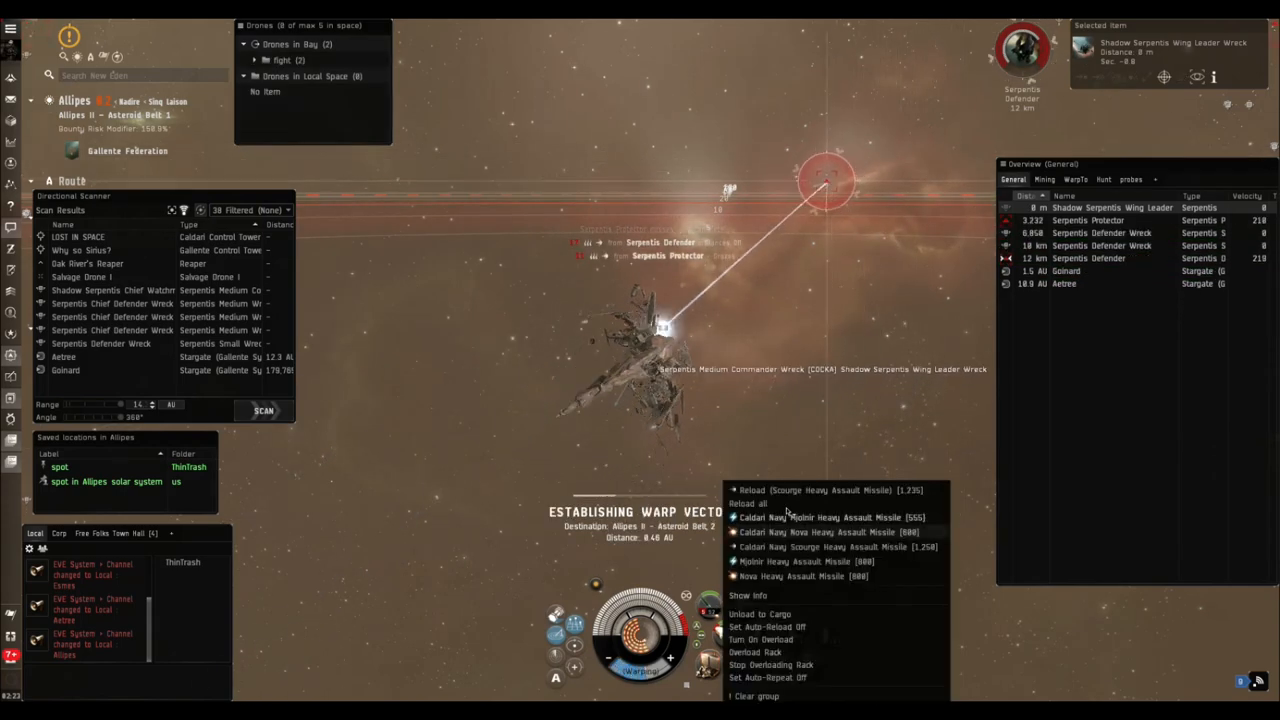
pyautogui.click(823, 517)
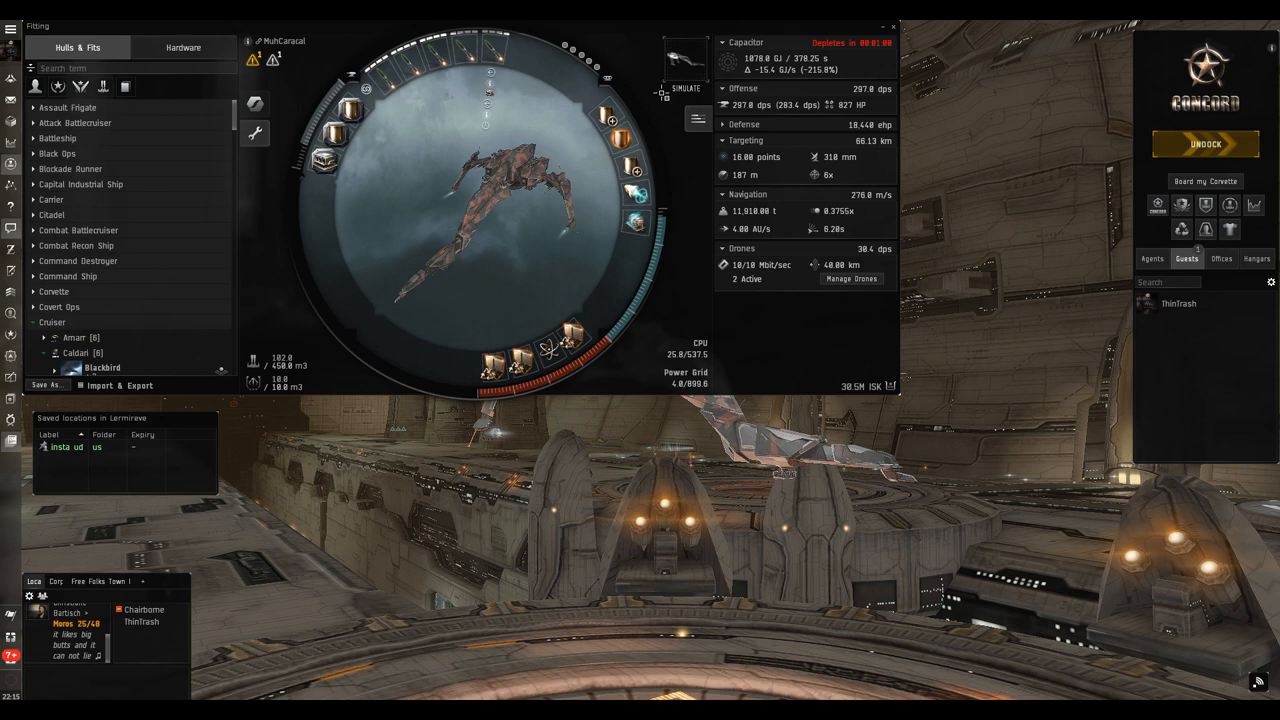
# Leave simulation mode to show the Caracal's real fit and stats.
pyautogui.click(685, 58)
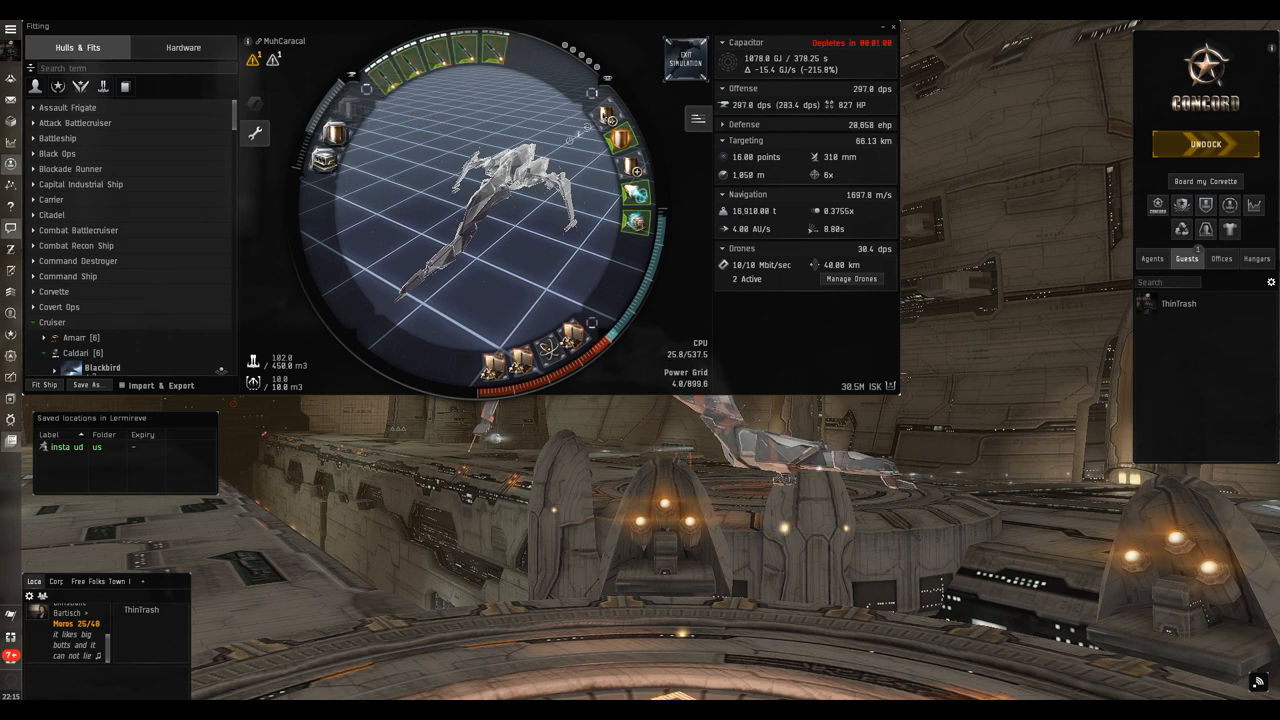
pyautogui.moveTo(607, 118)
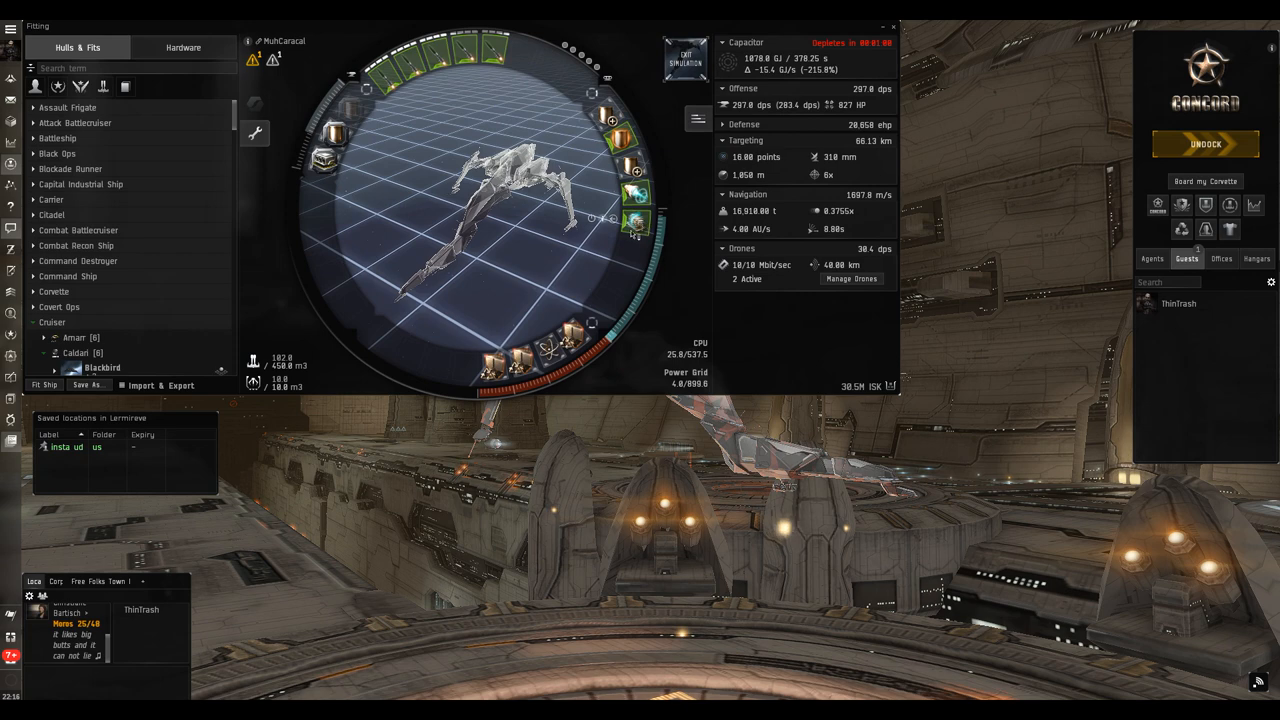
pyautogui.moveTo(637, 210)
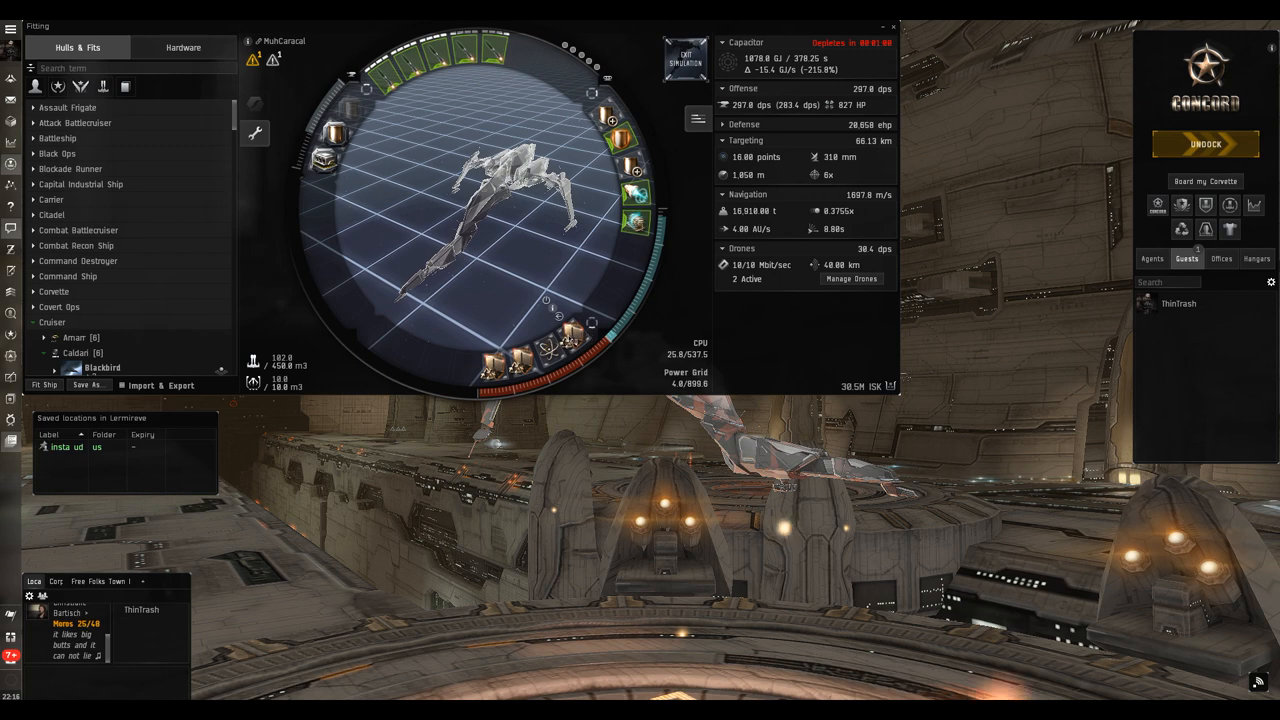
pyautogui.moveTo(570, 360)
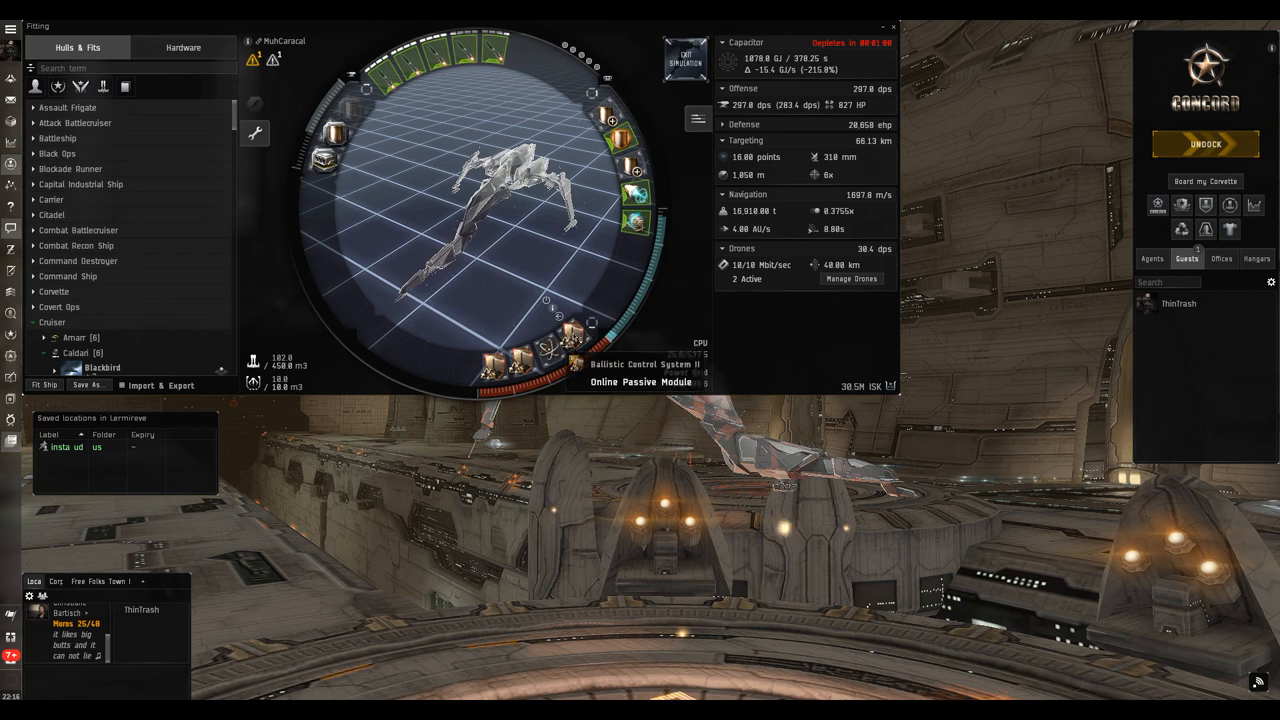
pyautogui.moveTo(538, 355)
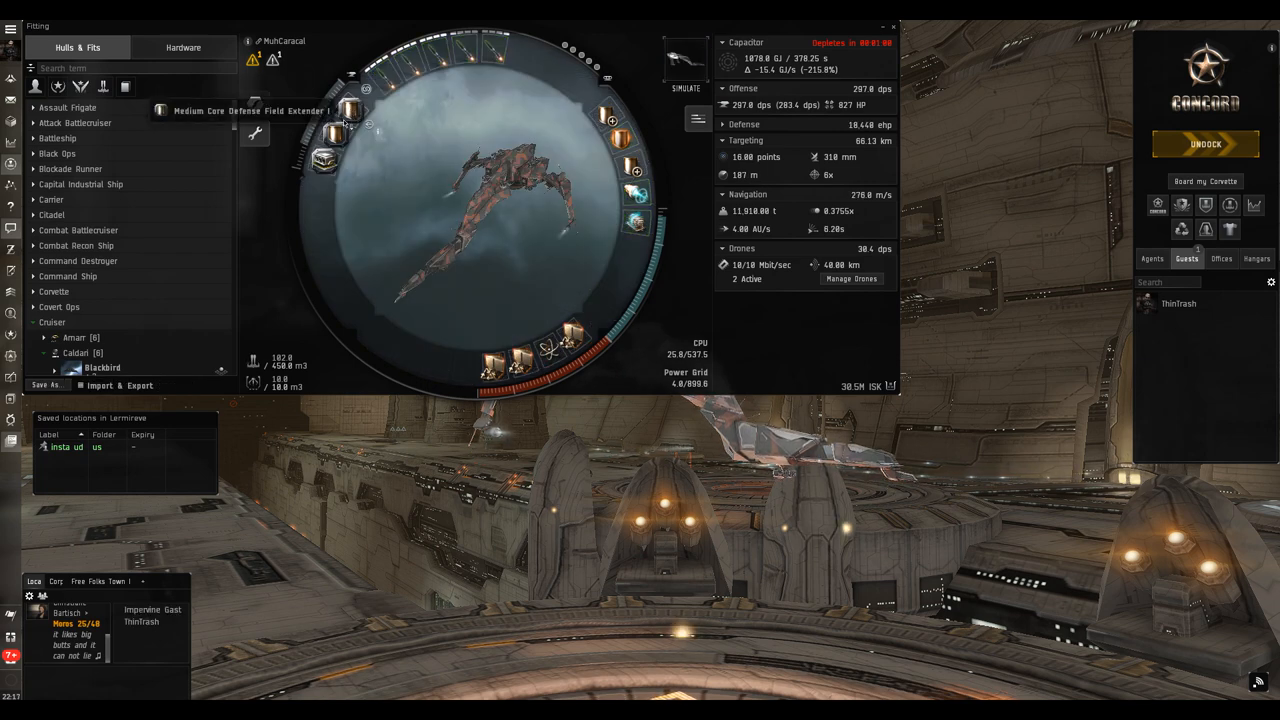
pyautogui.moveTo(345, 135)
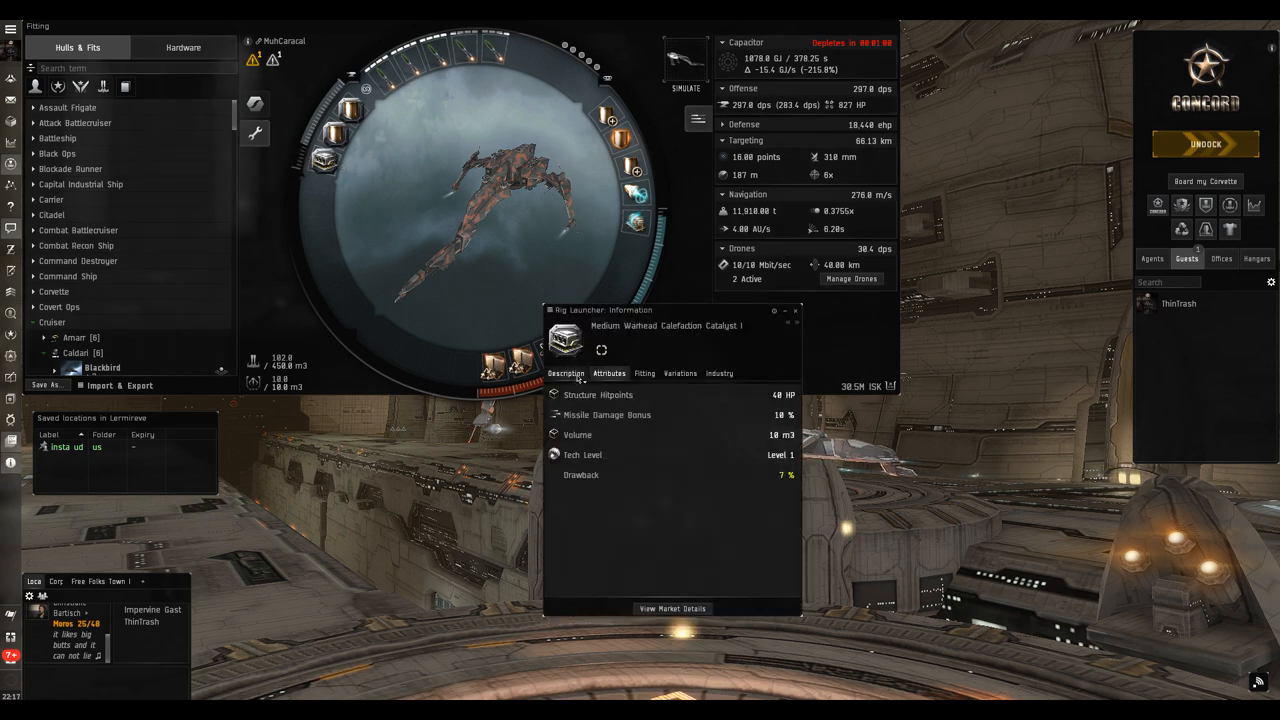
# Show the Description tab for the Medium Warhead Calefaction Catalyst I rig.
pyautogui.click(566, 373)
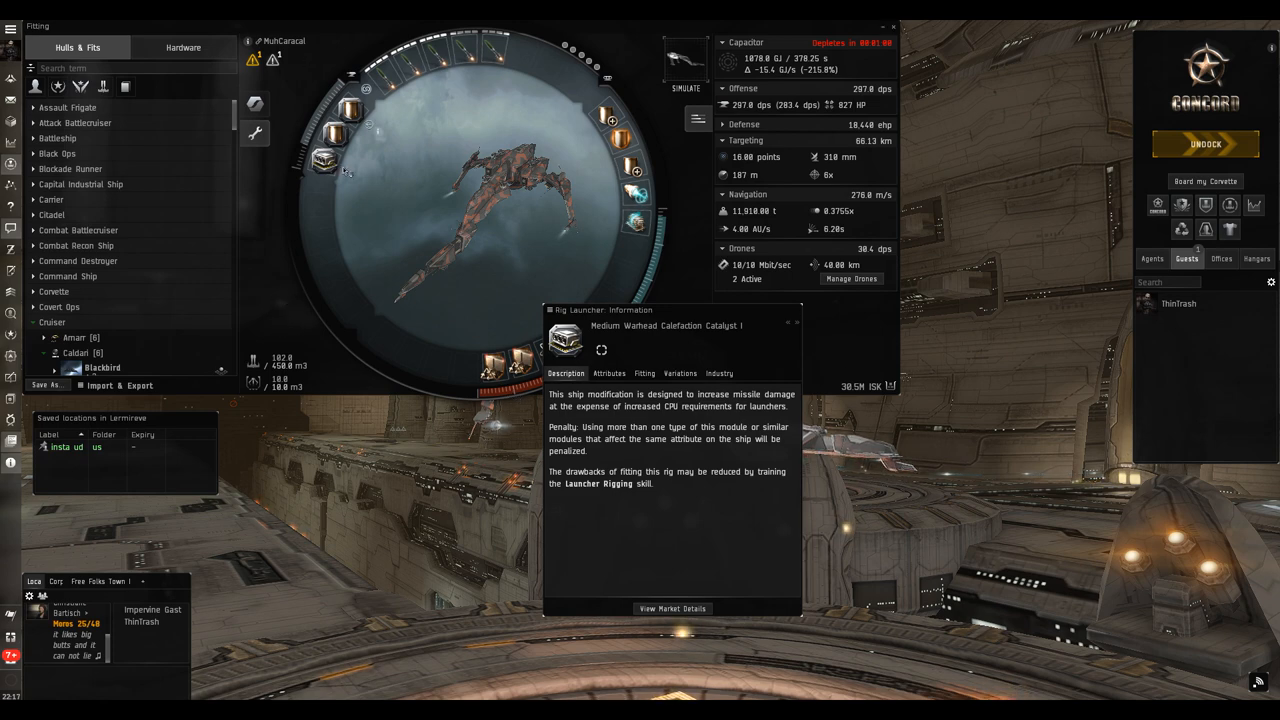
pyautogui.moveTo(350, 110)
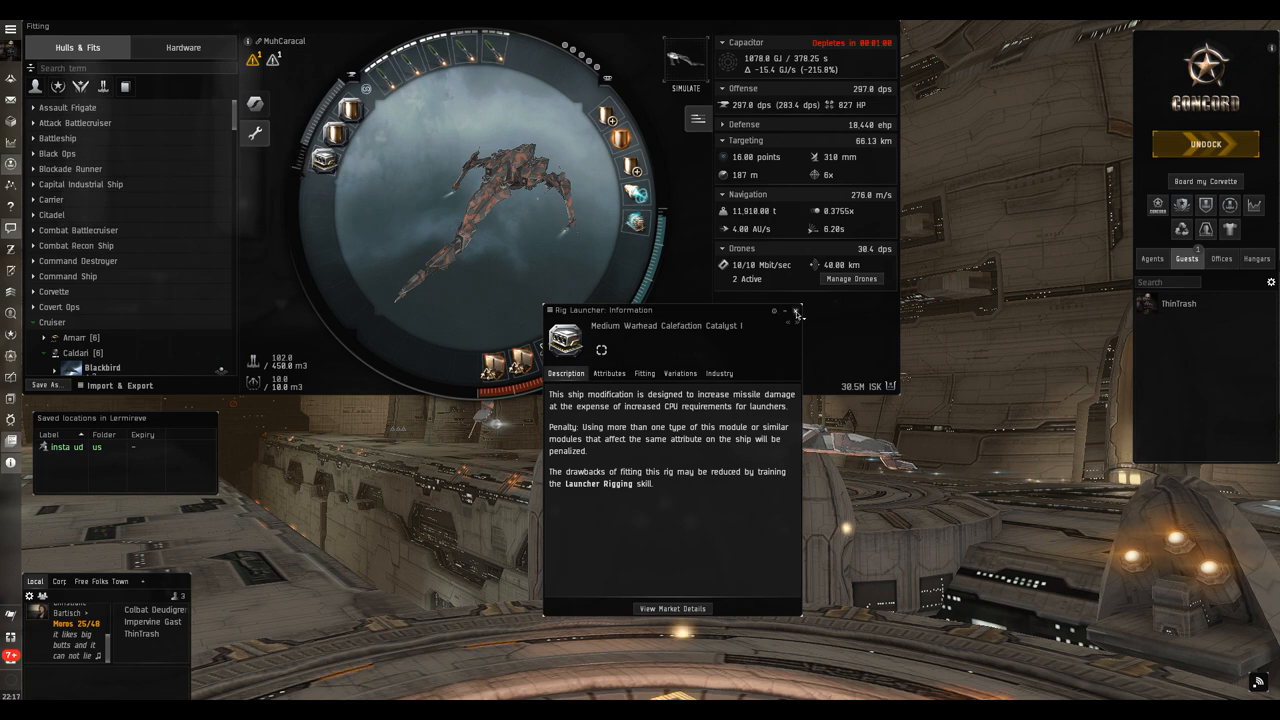
pyautogui.moveTo(795, 313)
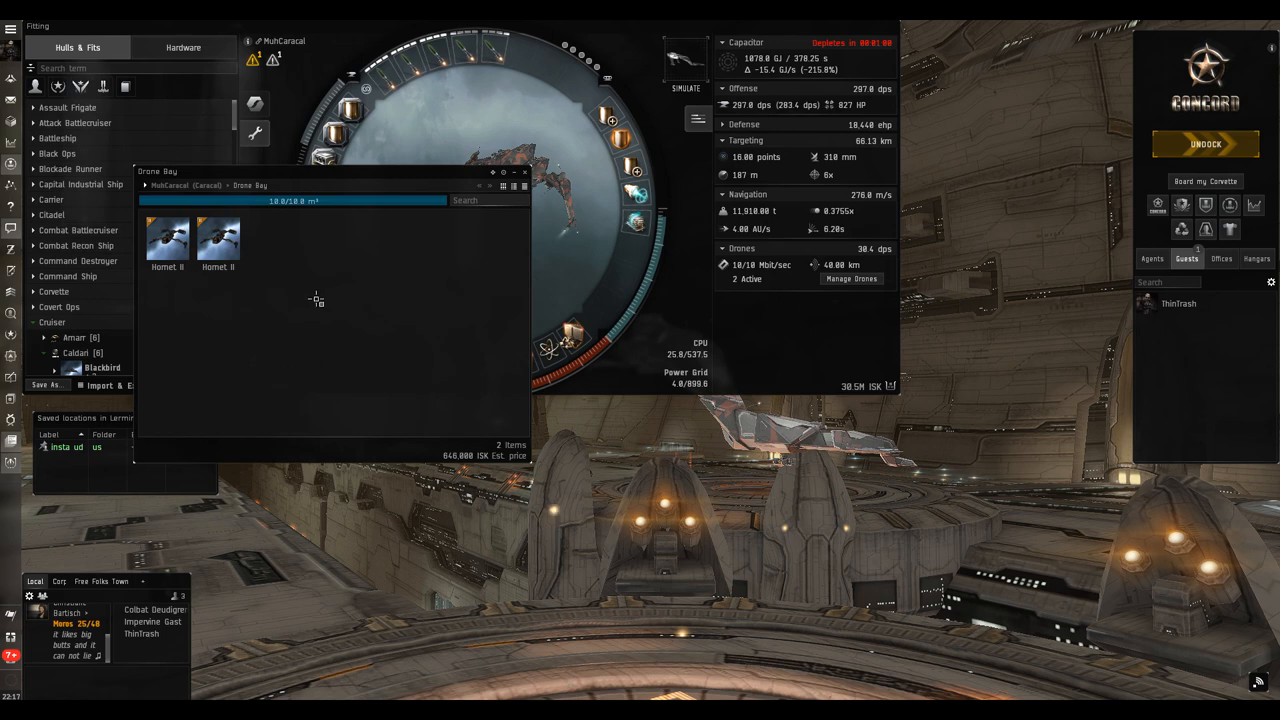
pyautogui.moveTo(240, 295)
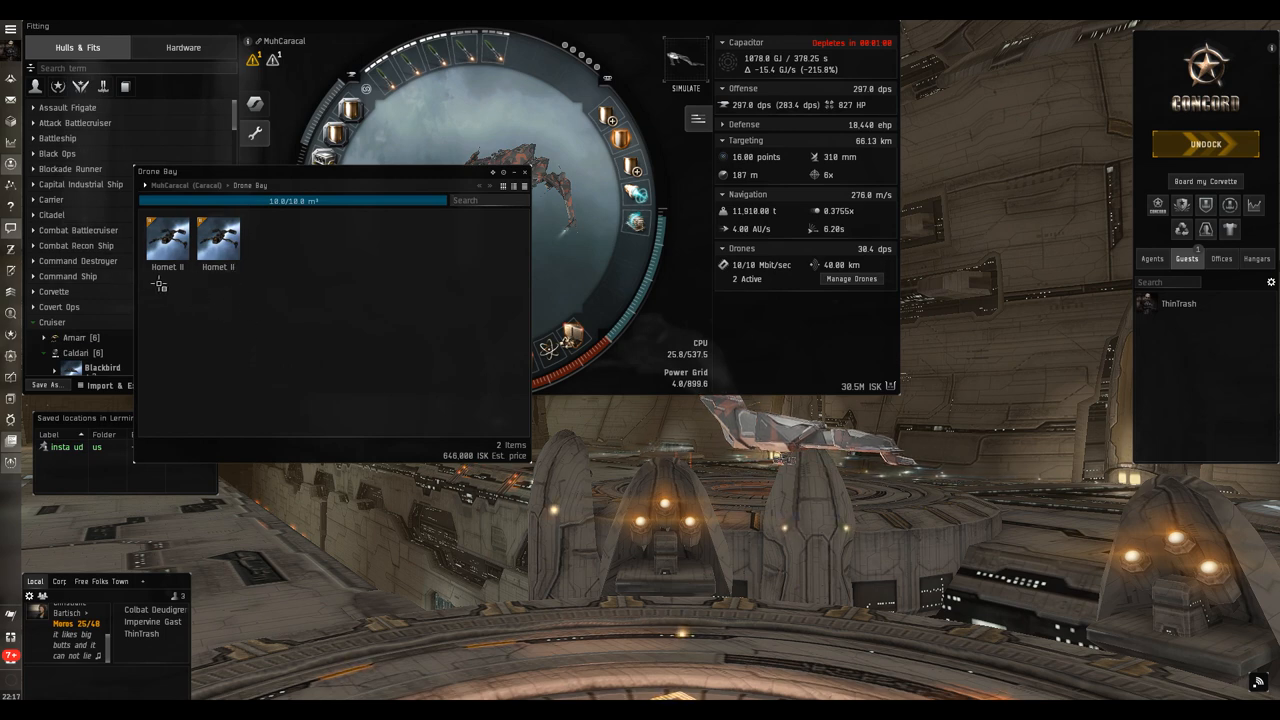
pyautogui.moveTo(210, 300)
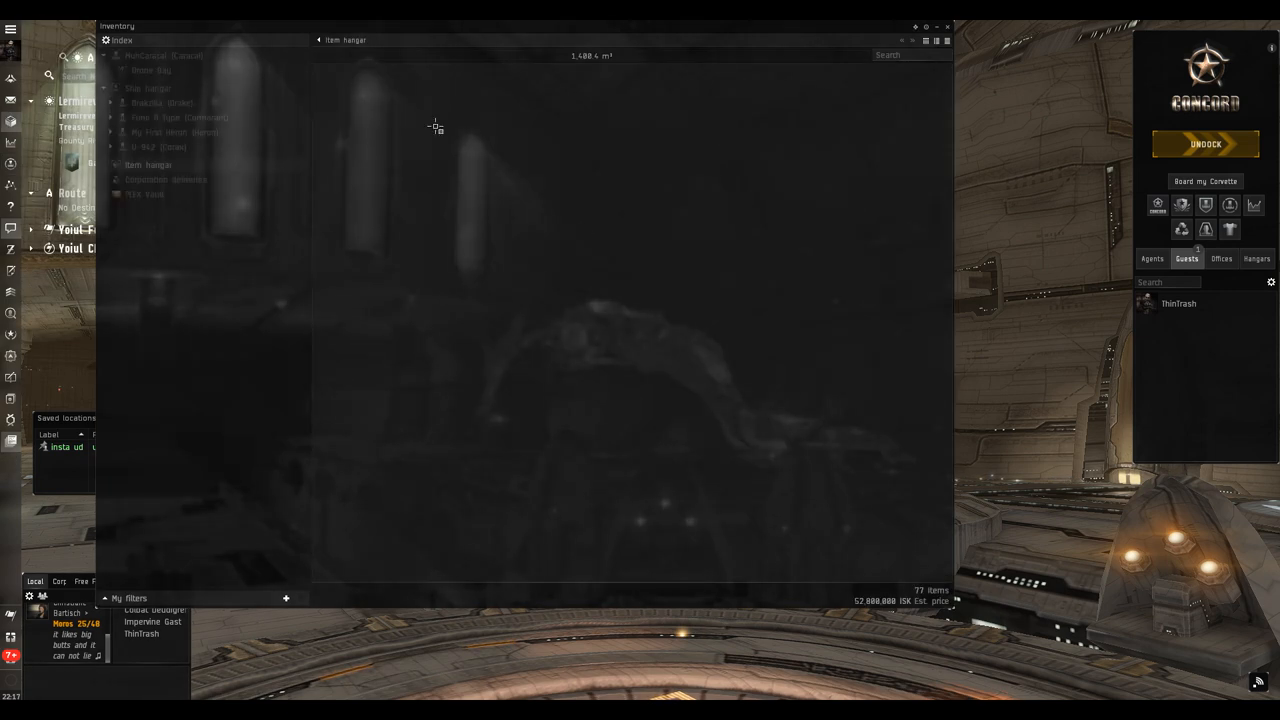
# Select Item hangar in the inventory index to list its 77 items.
pyautogui.click(148, 164)
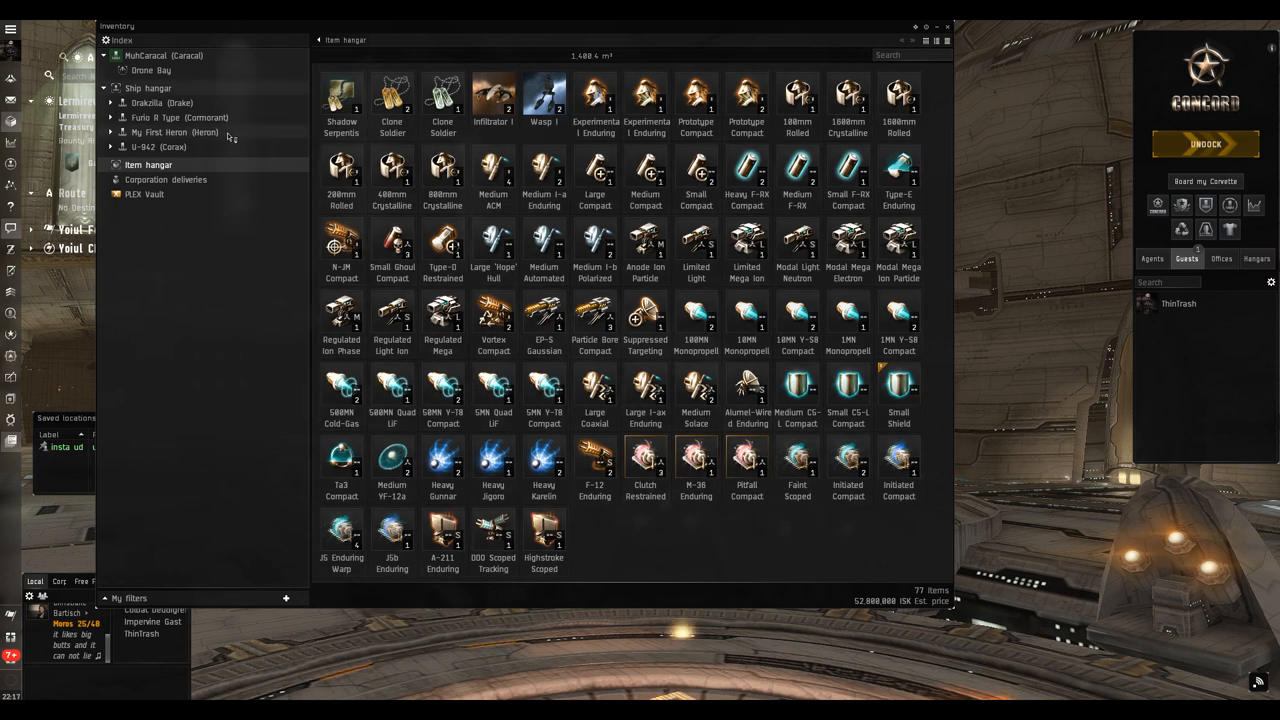
pyautogui.moveTo(780, 532)
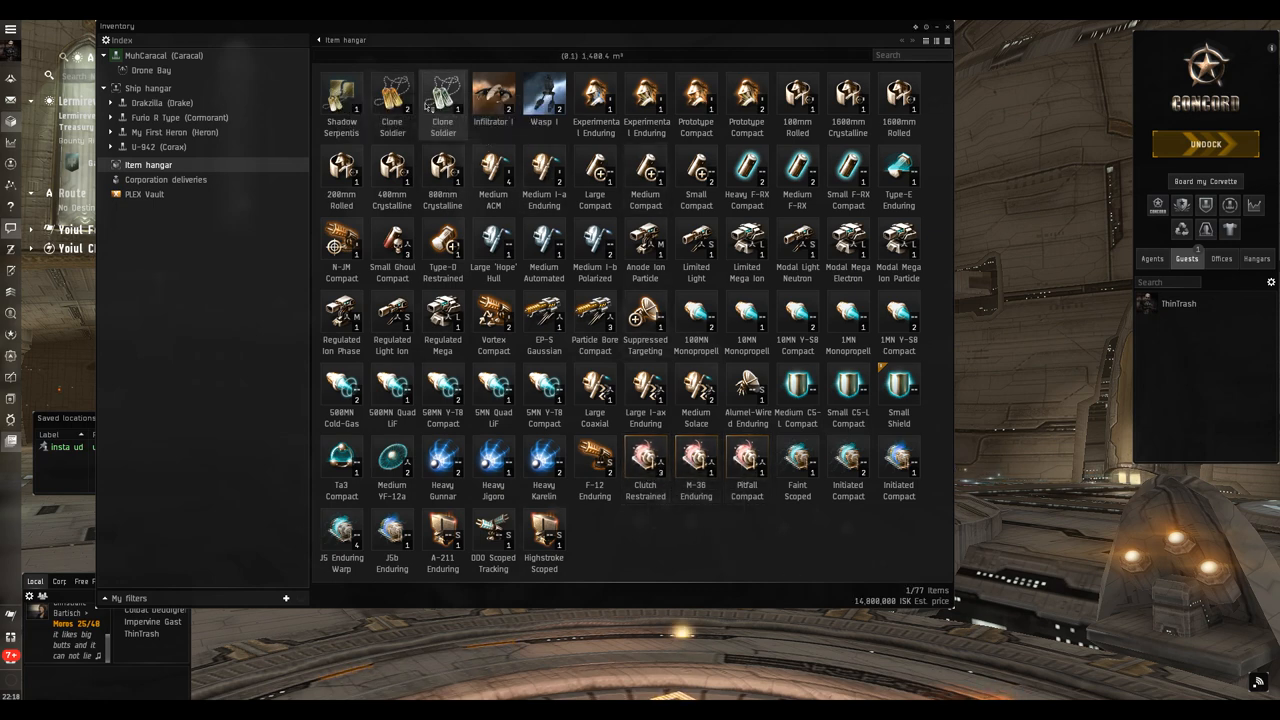
pyautogui.moveTo(443, 100)
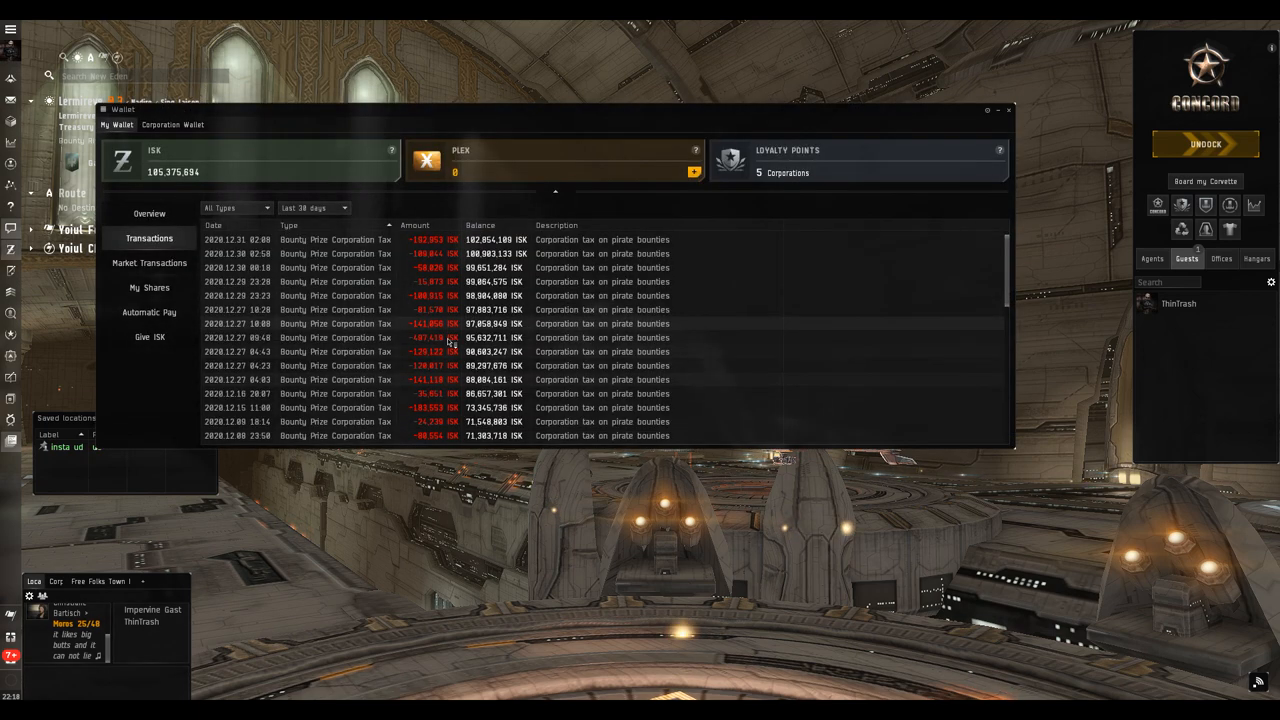
# Scroll through the wallet transactions to review Serpentis bounty prizes.
pyautogui.scroll(-3)
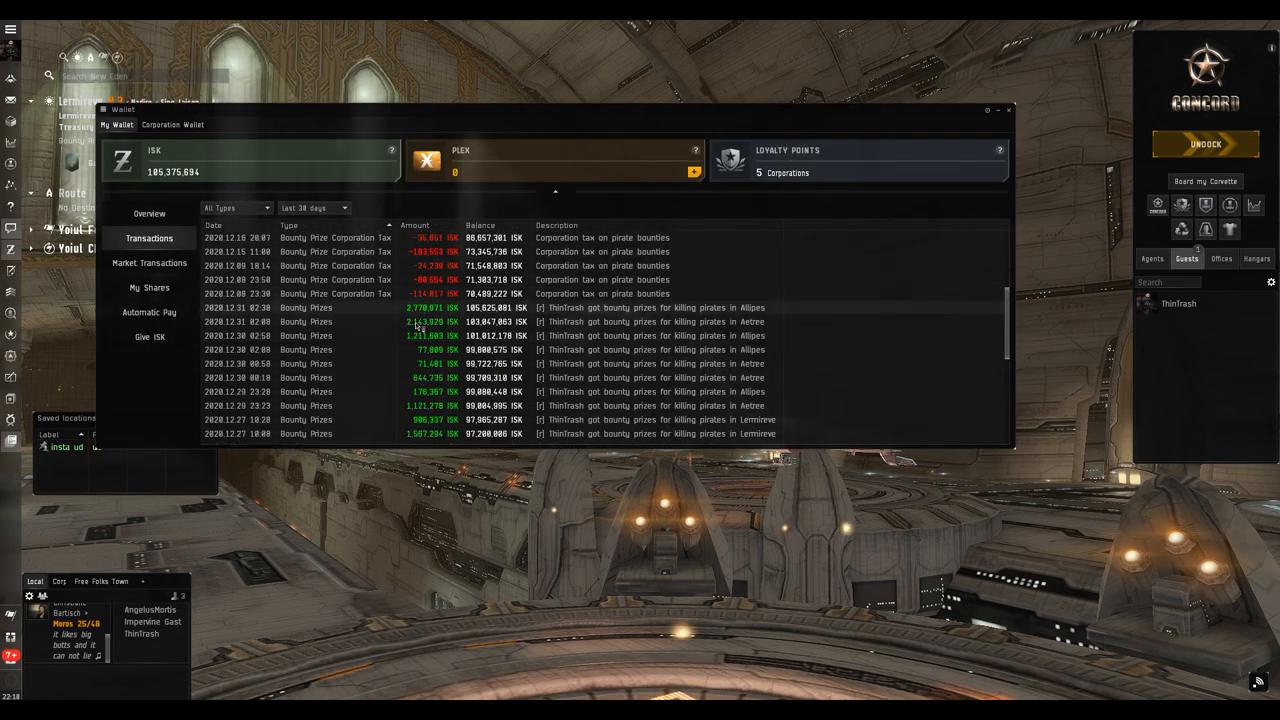
pyautogui.scroll(-3)
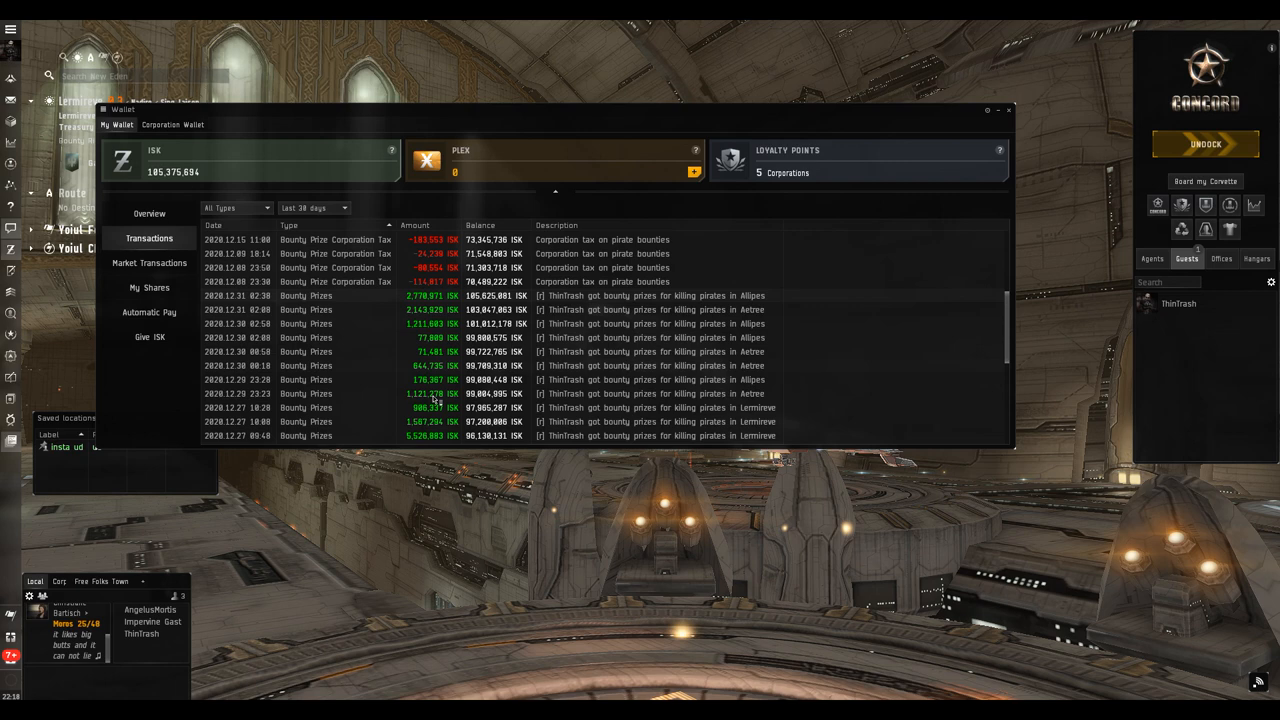
pyautogui.scroll(-3)
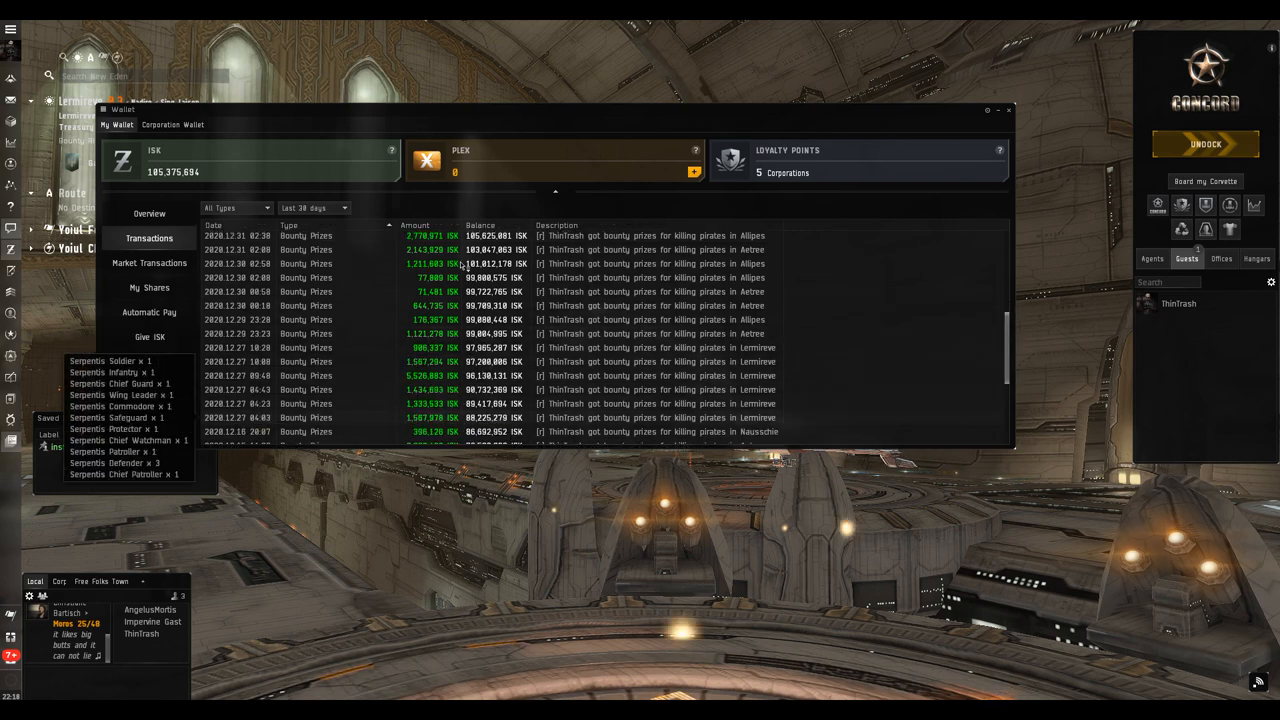